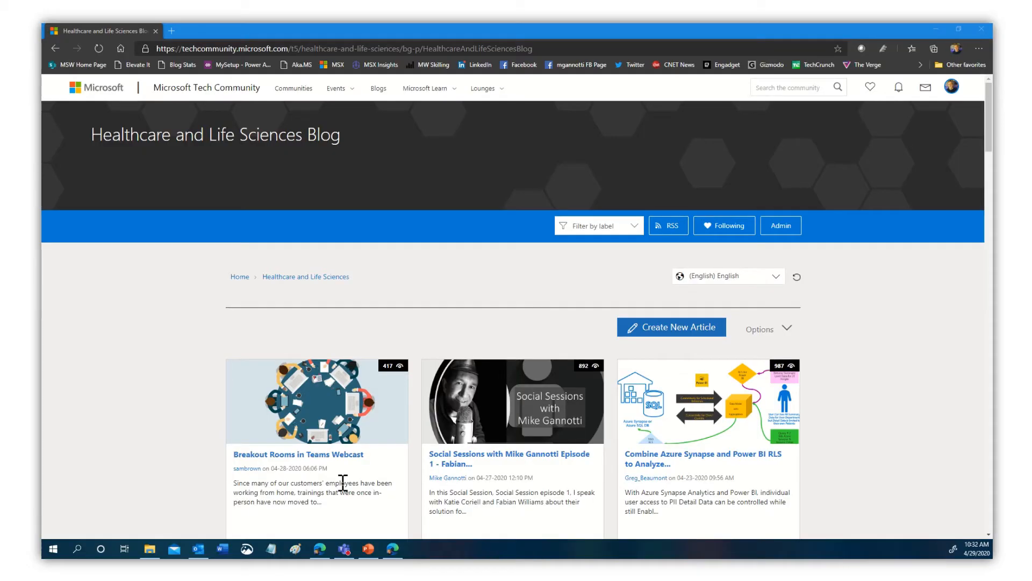
{"action": "mouse_move", "coordinate": [464, 316]}
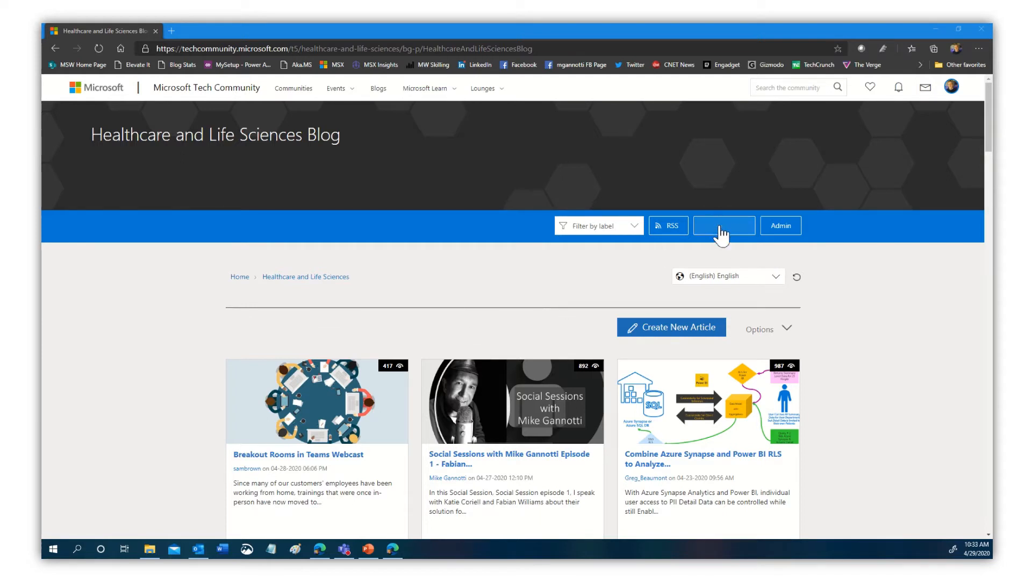
Step: View the blog's Tech Community RSS feed and copy its web address
{"action": "left_click", "coordinate": [723, 225]}
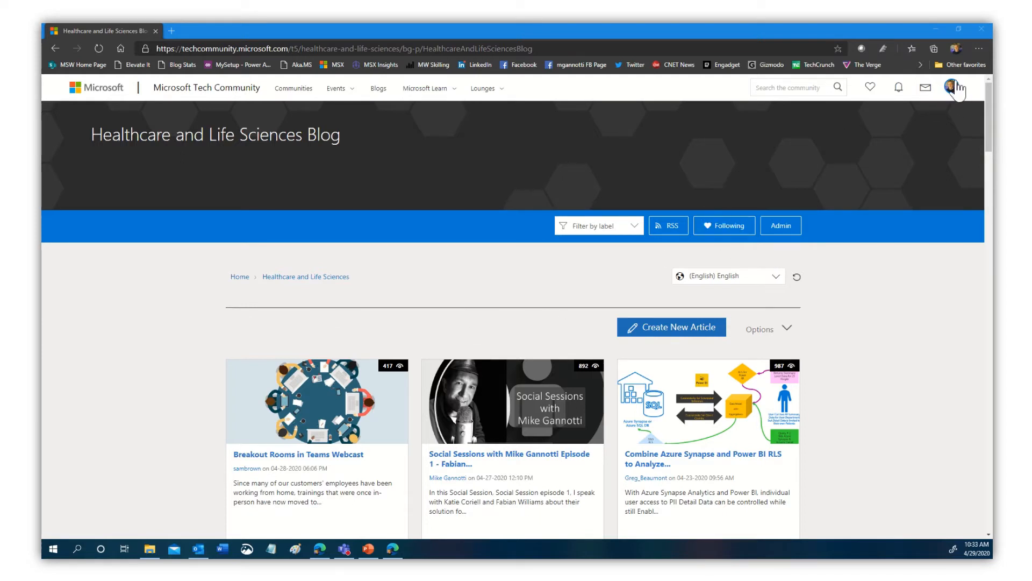
{"action": "mouse_move", "coordinate": [364, 81]}
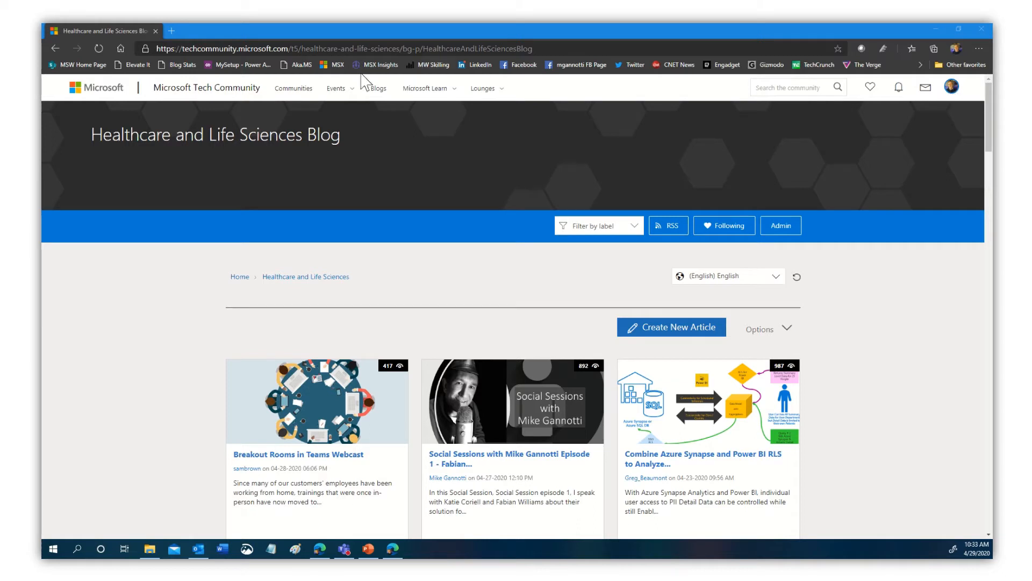
{"action": "mouse_move", "coordinate": [953, 92]}
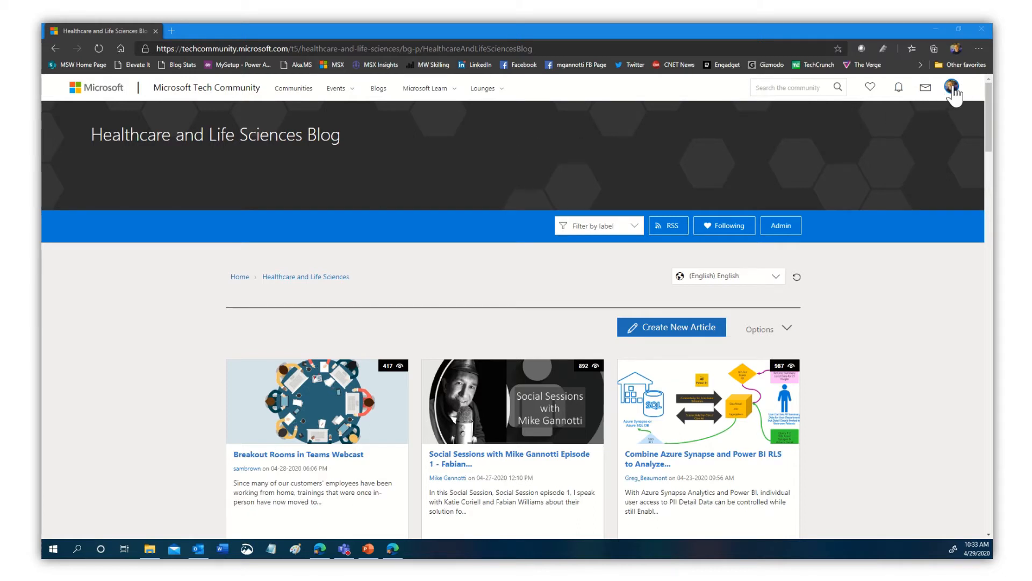
{"action": "mouse_move", "coordinate": [925, 174]}
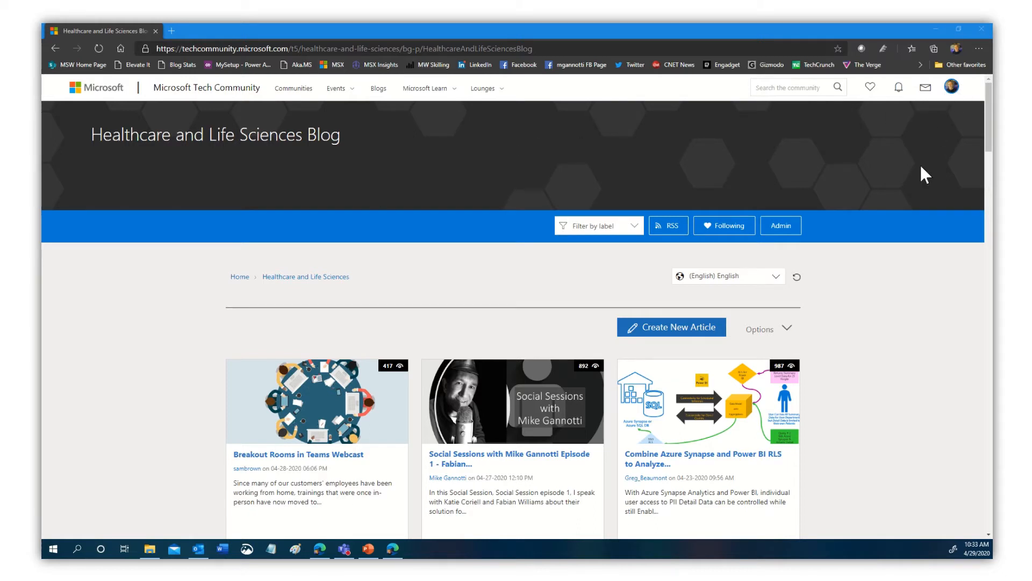
{"action": "mouse_move", "coordinate": [207, 211]}
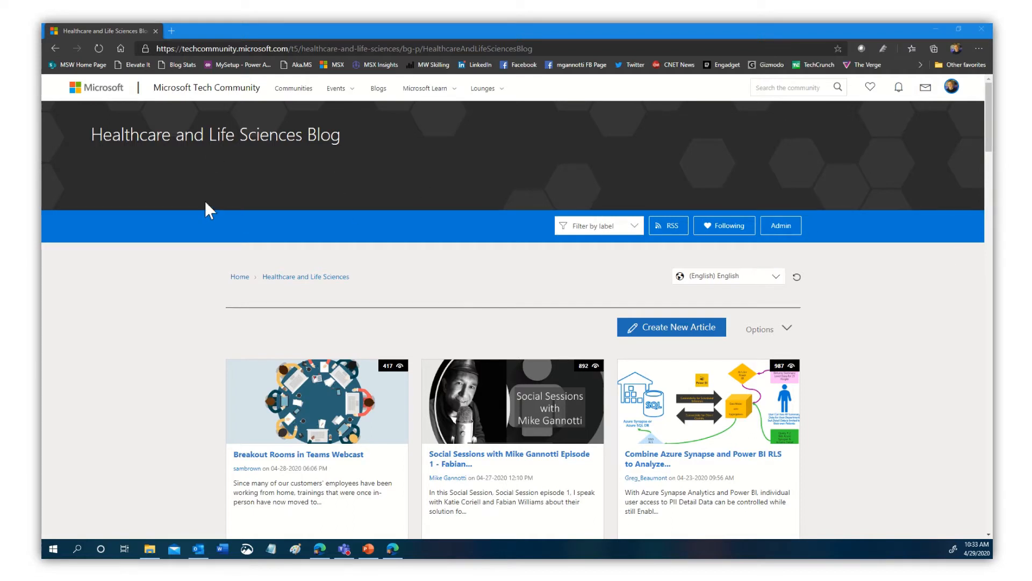
{"action": "mouse_move", "coordinate": [536, 347]}
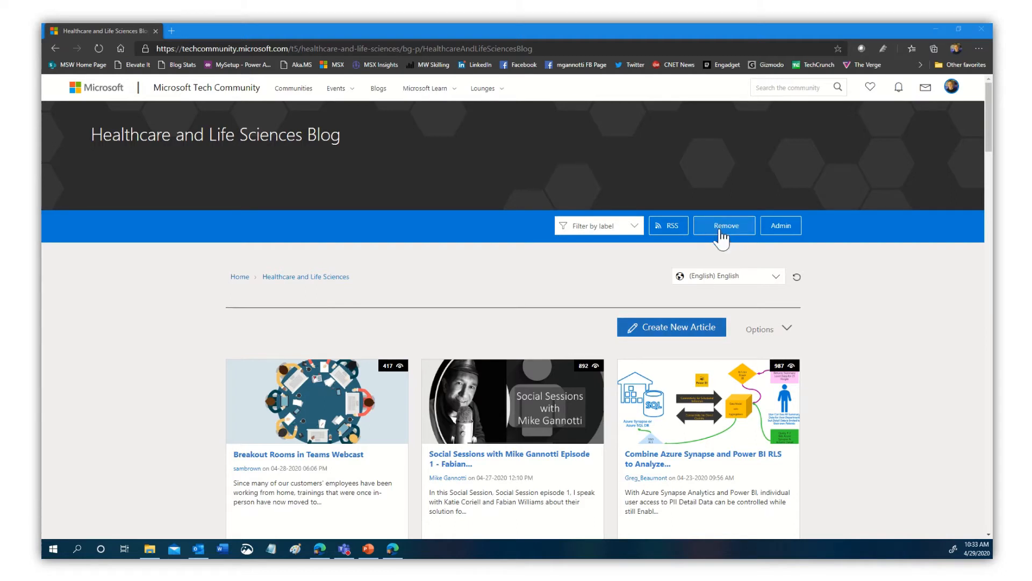
{"action": "left_click", "coordinate": [723, 225]}
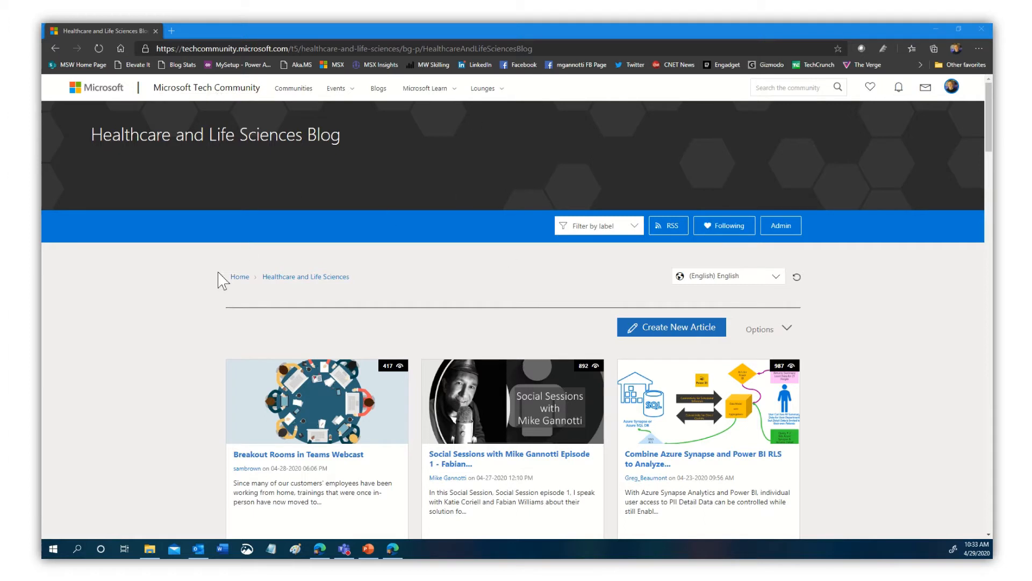
{"action": "mouse_move", "coordinate": [907, 333]}
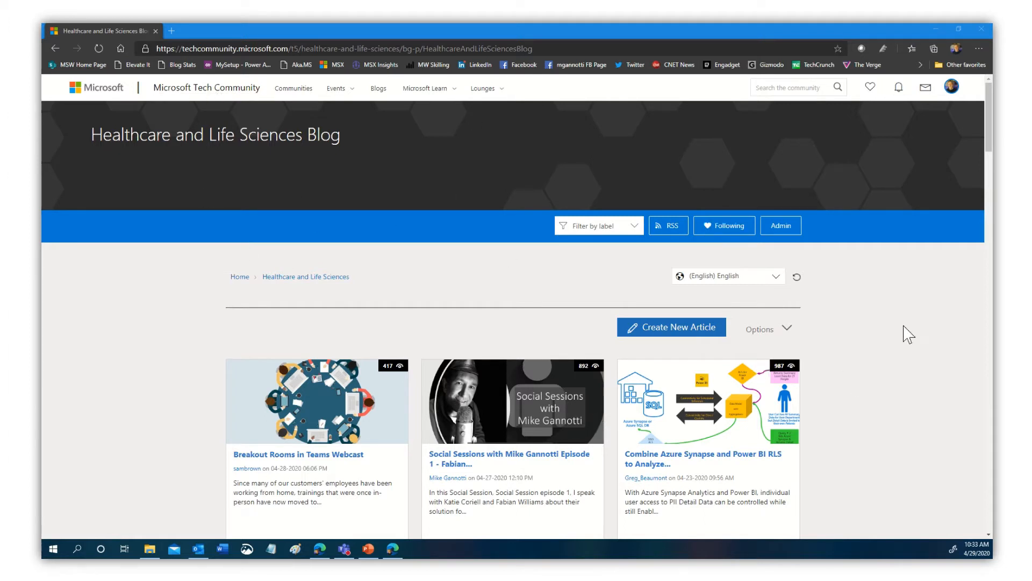
{"action": "mouse_move", "coordinate": [784, 145]}
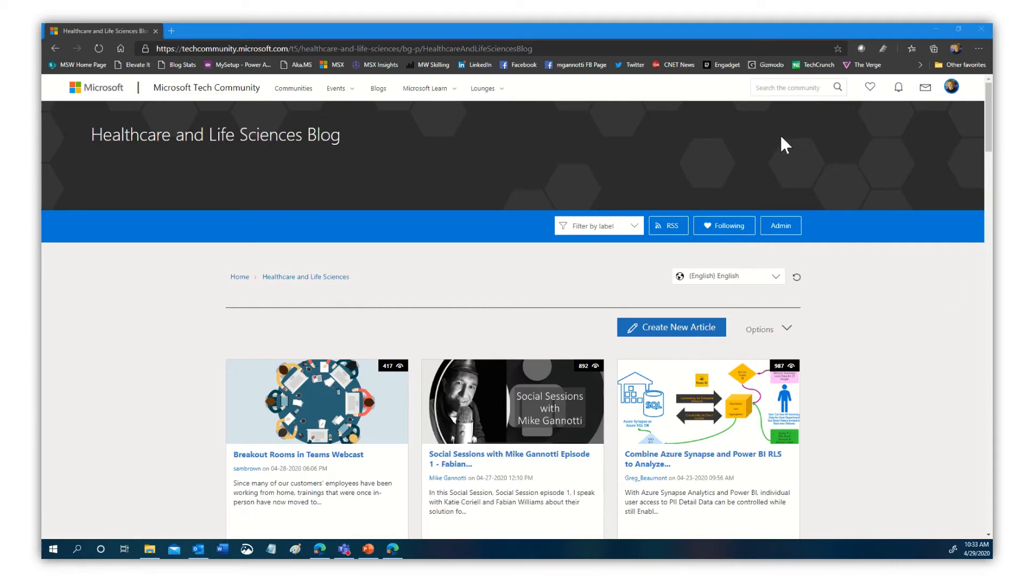
{"action": "mouse_move", "coordinate": [668, 225]}
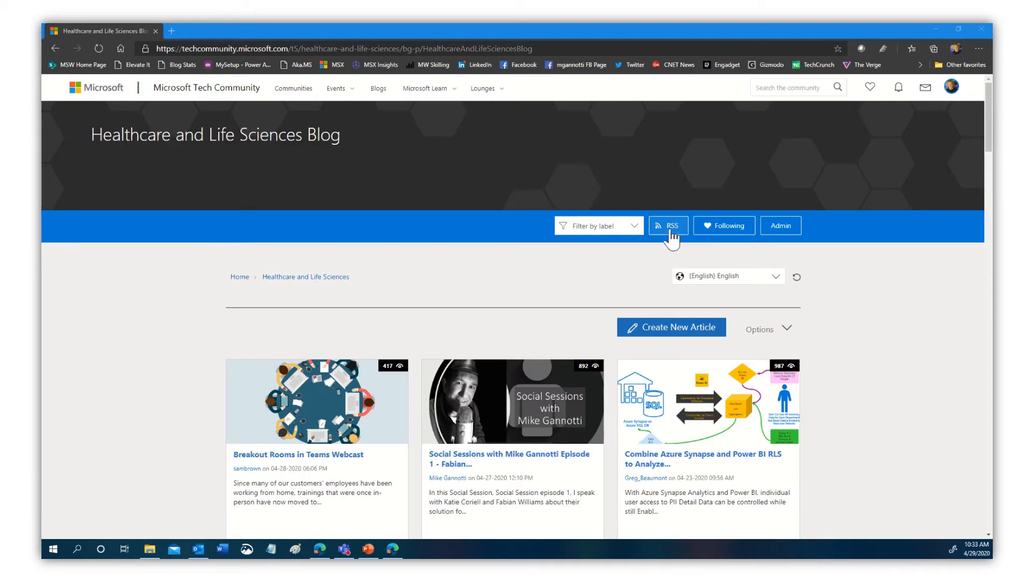
{"action": "left_click", "coordinate": [668, 224]}
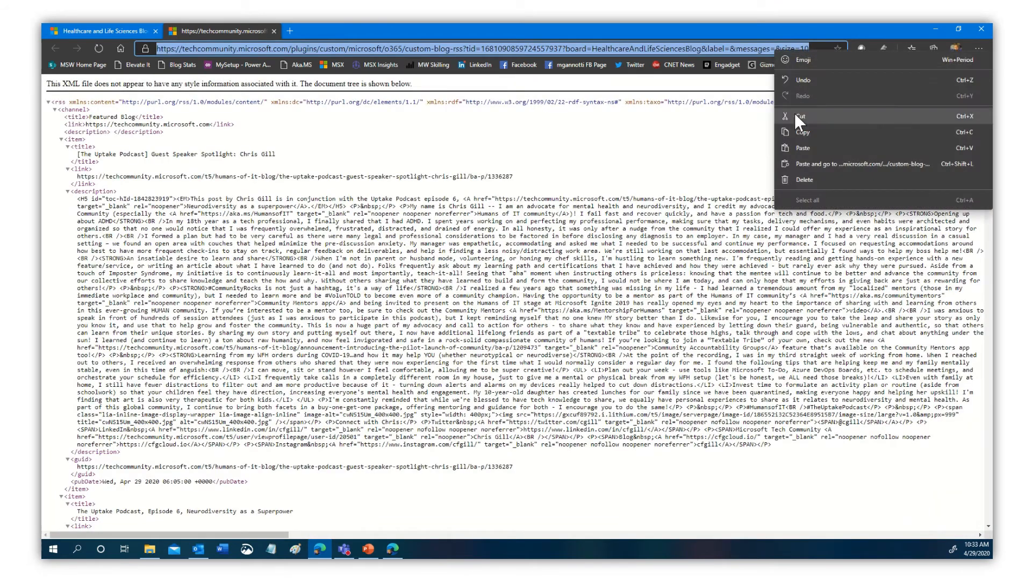
{"action": "left_click", "coordinate": [198, 548]}
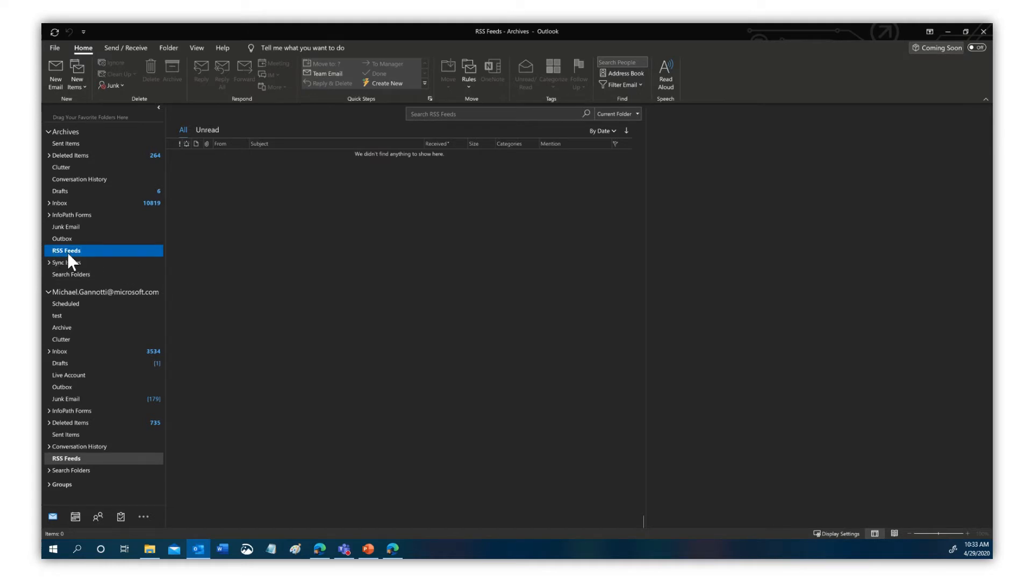
Step: Subscribe Outlook's RSS Feeds to the pasted blog feed, naming it HLSBlog
{"action": "right_click", "coordinate": [66, 250]}
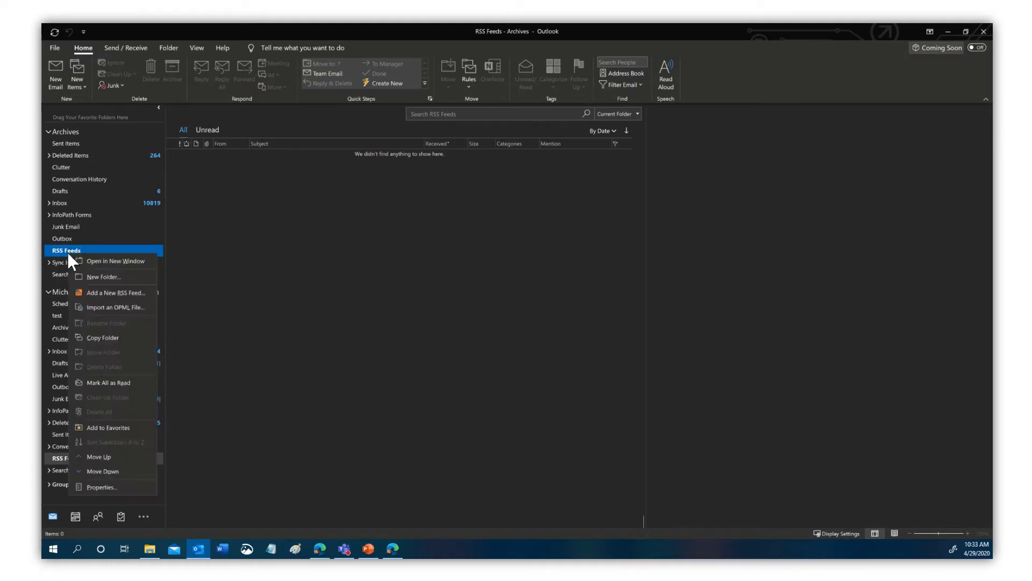
{"action": "mouse_move", "coordinate": [112, 297]}
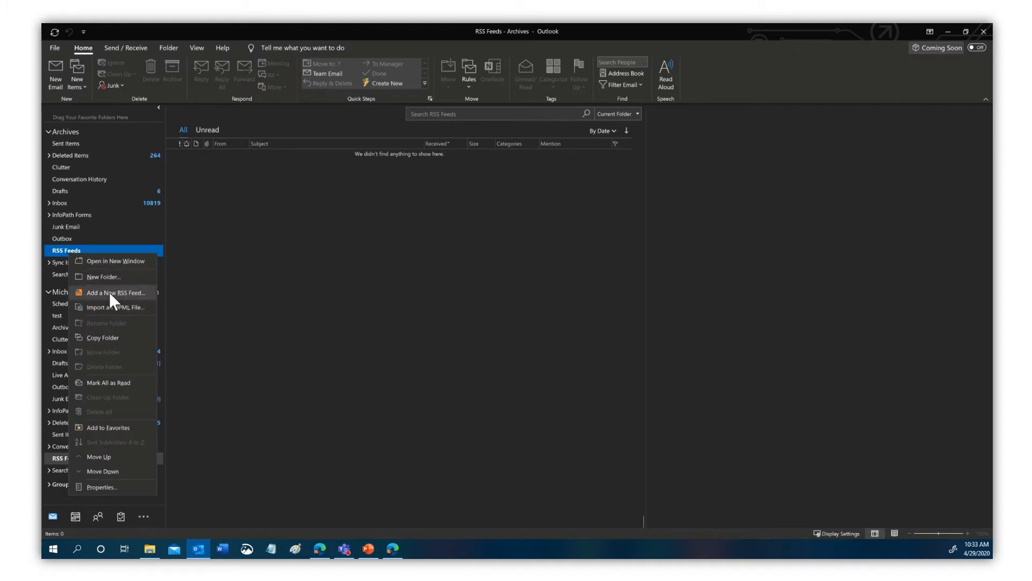
{"action": "left_click", "coordinate": [117, 292]}
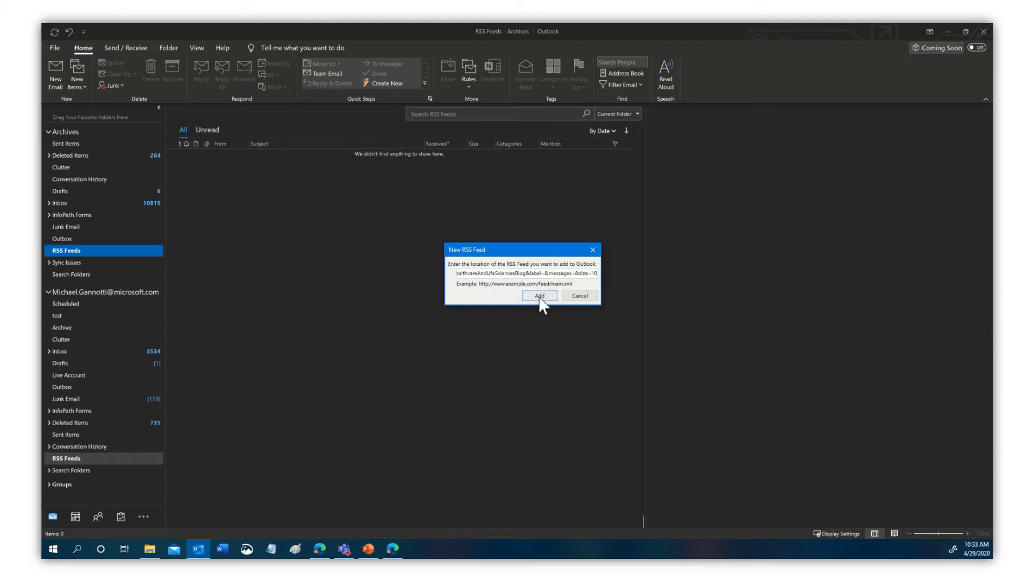
{"action": "left_click", "coordinate": [539, 294]}
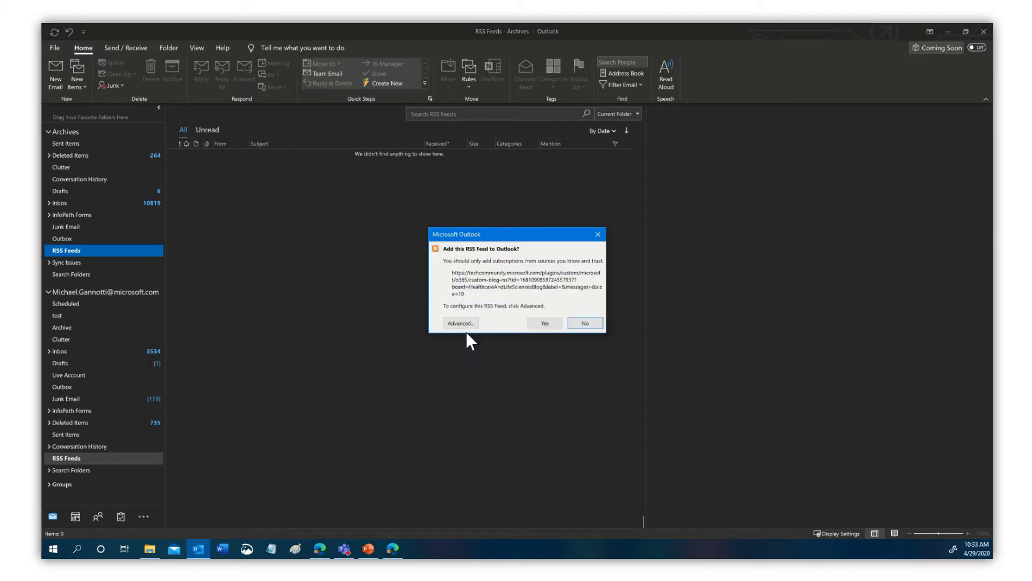
{"action": "left_click", "coordinate": [459, 323]}
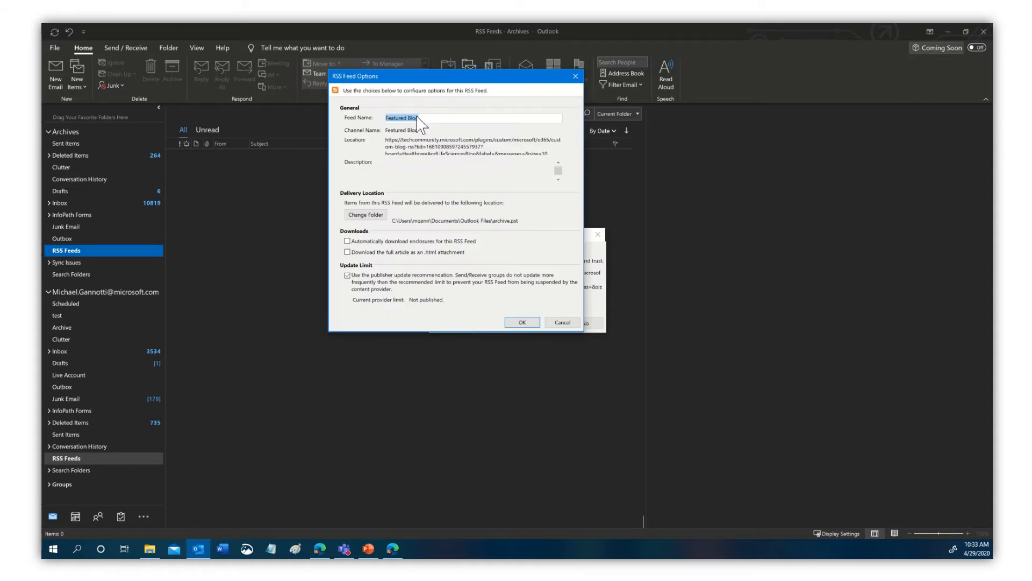
{"action": "type", "text": "HLSBlo"}
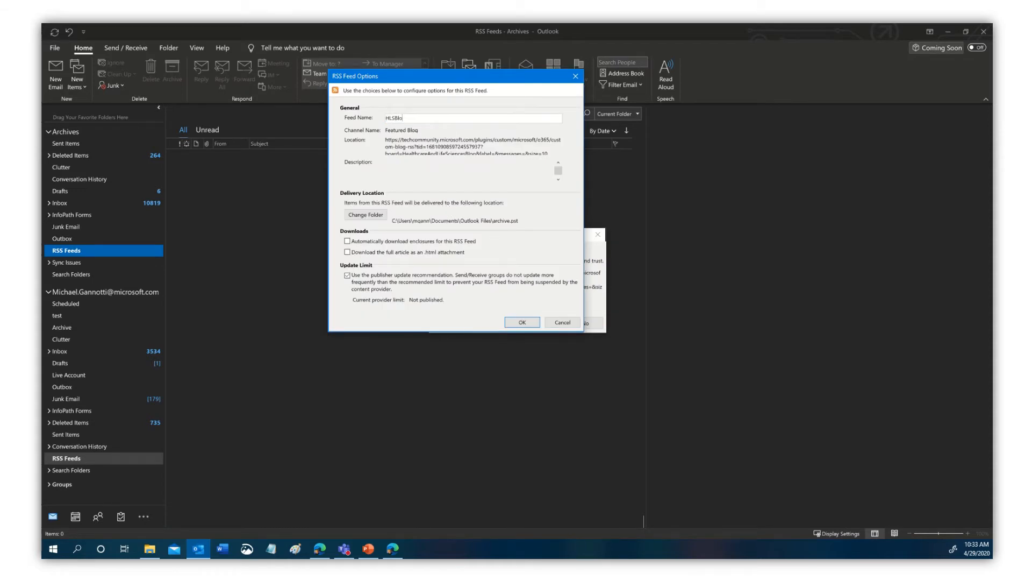
{"action": "left_click", "coordinate": [520, 322]}
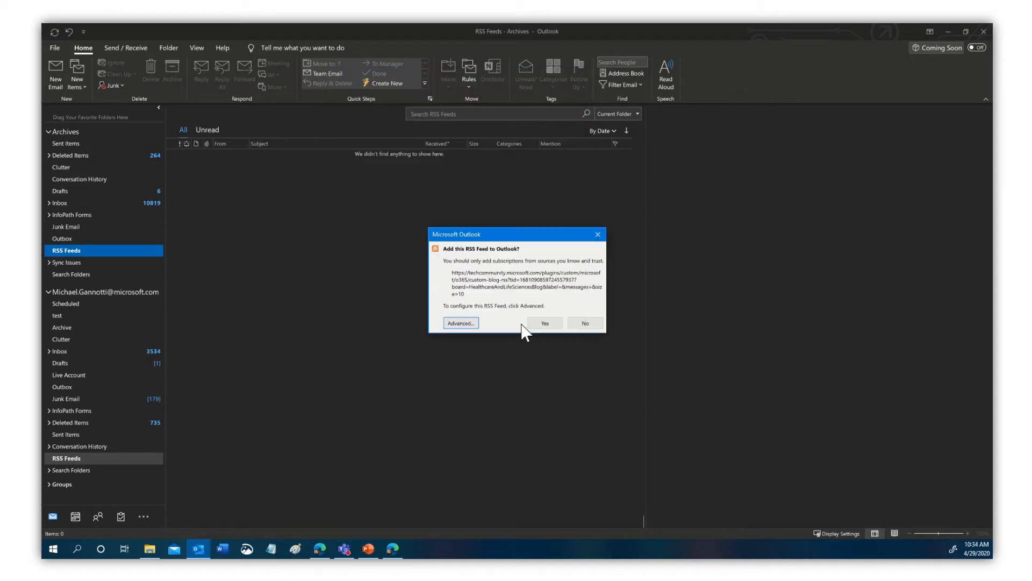
{"action": "left_click", "coordinate": [544, 324]}
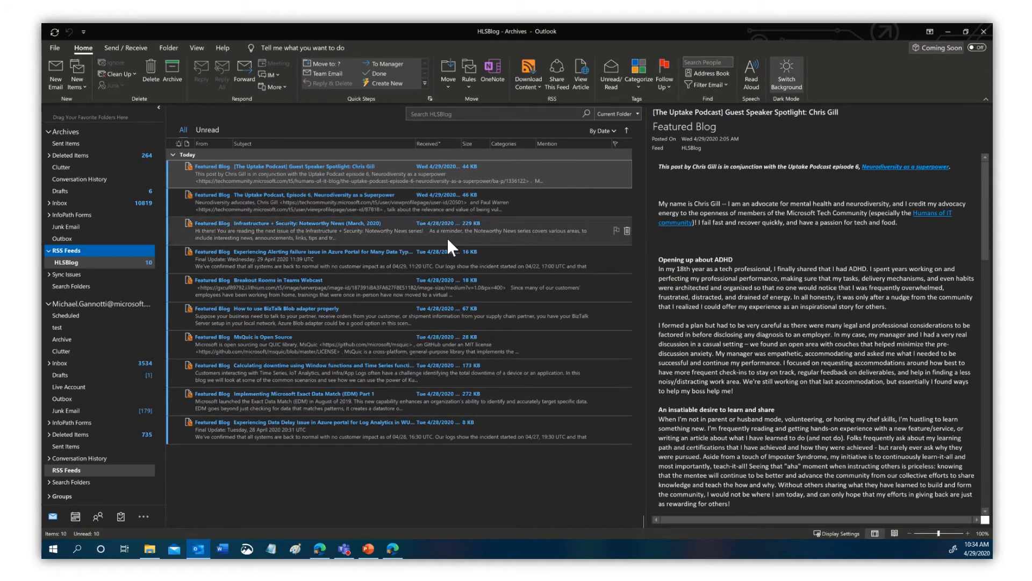
{"action": "mouse_move", "coordinate": [313, 206]}
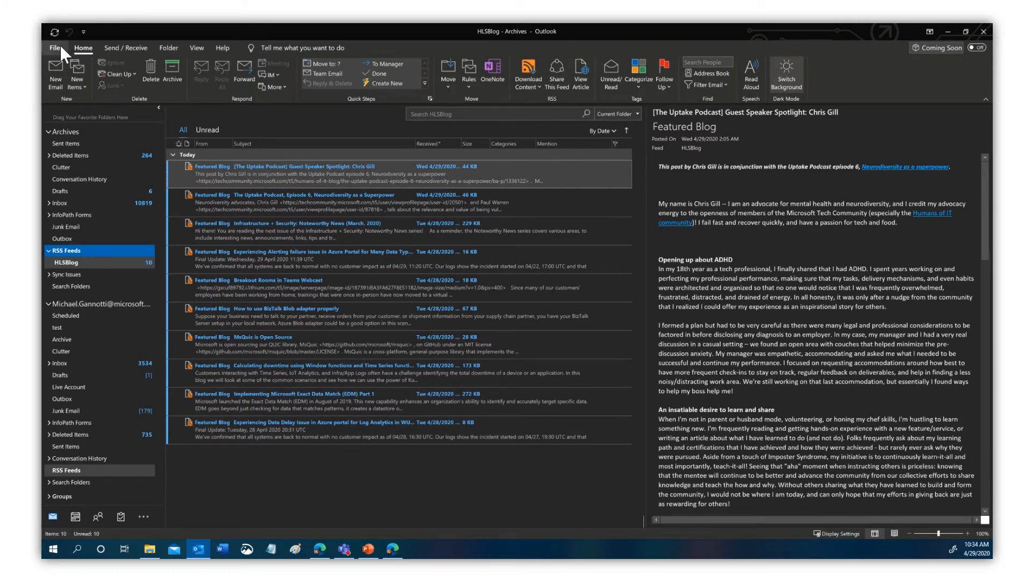
{"action": "left_click", "coordinate": [53, 48]}
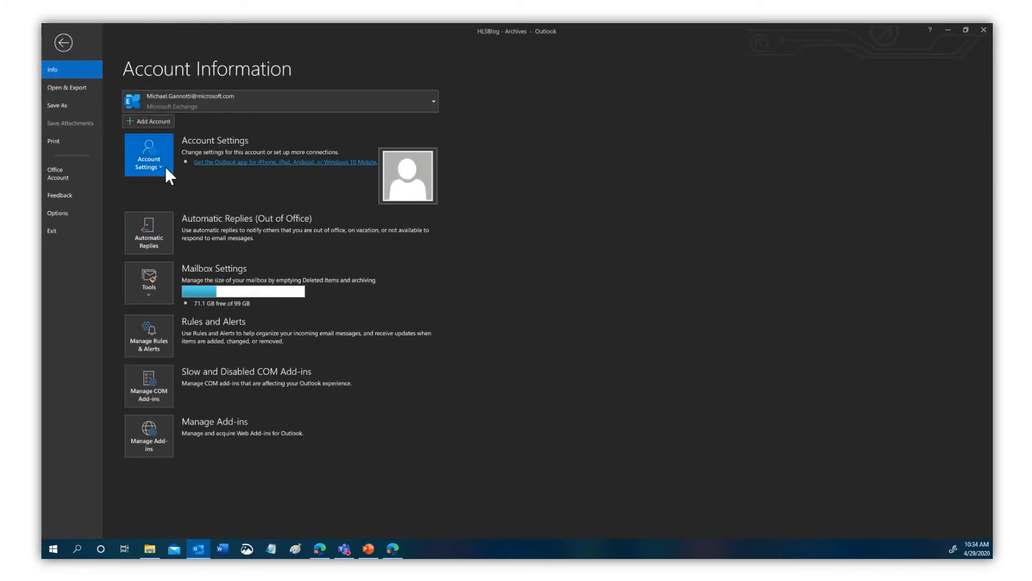
{"action": "left_click", "coordinate": [149, 156]}
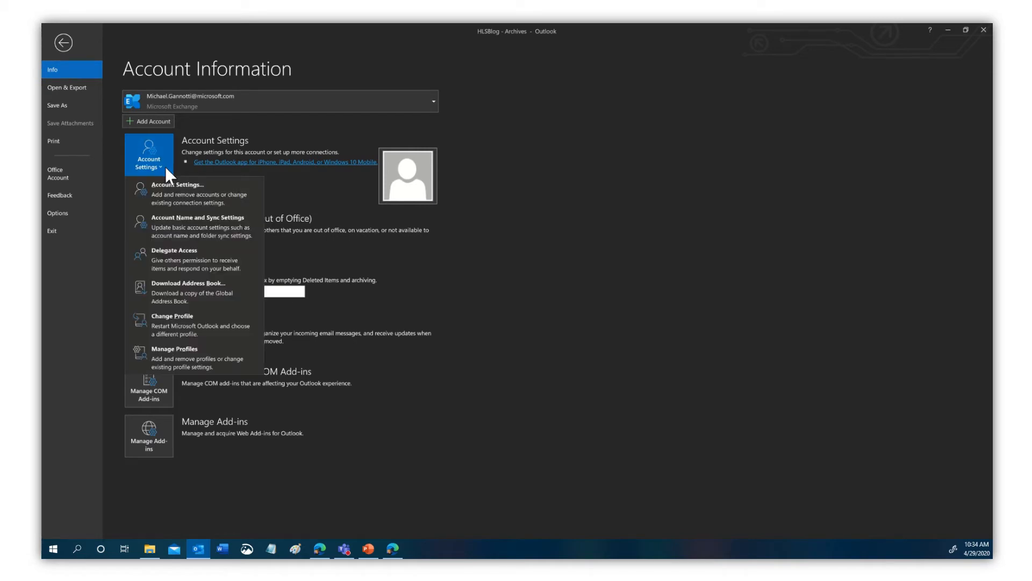
{"action": "left_click", "coordinate": [177, 184]}
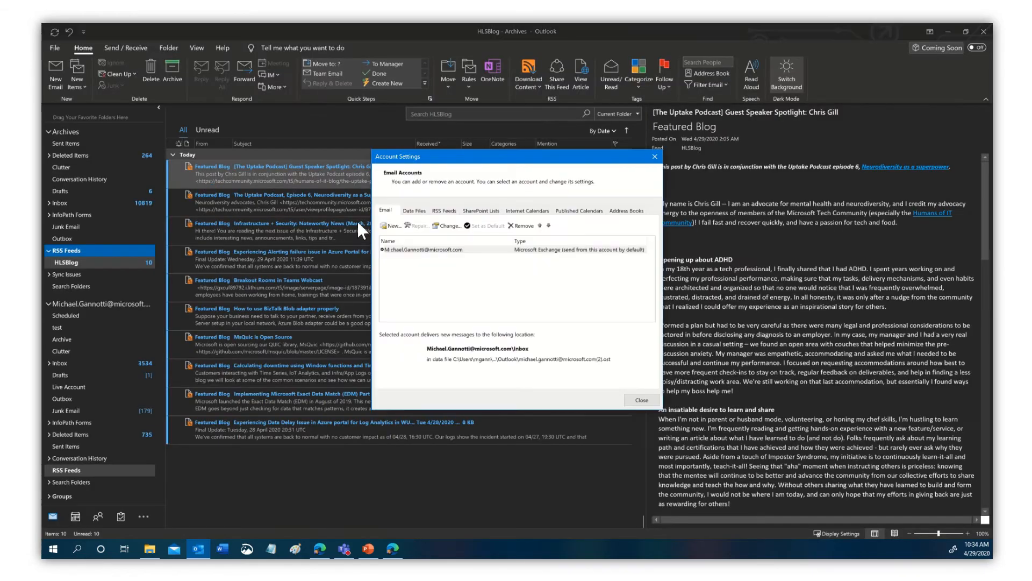
{"action": "left_click", "coordinate": [444, 210]}
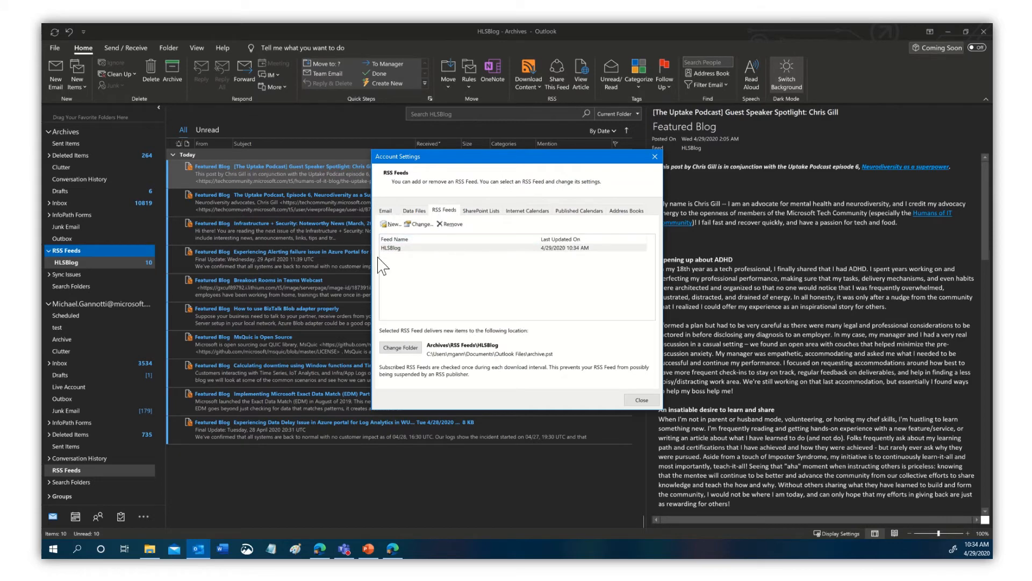
{"action": "left_click", "coordinate": [391, 224]}
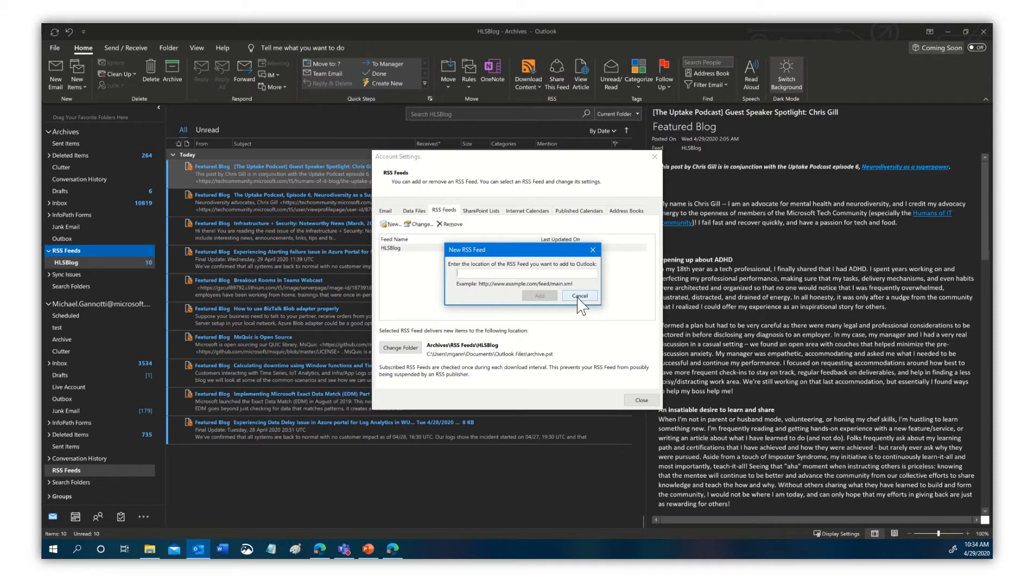
{"action": "left_click", "coordinate": [579, 295]}
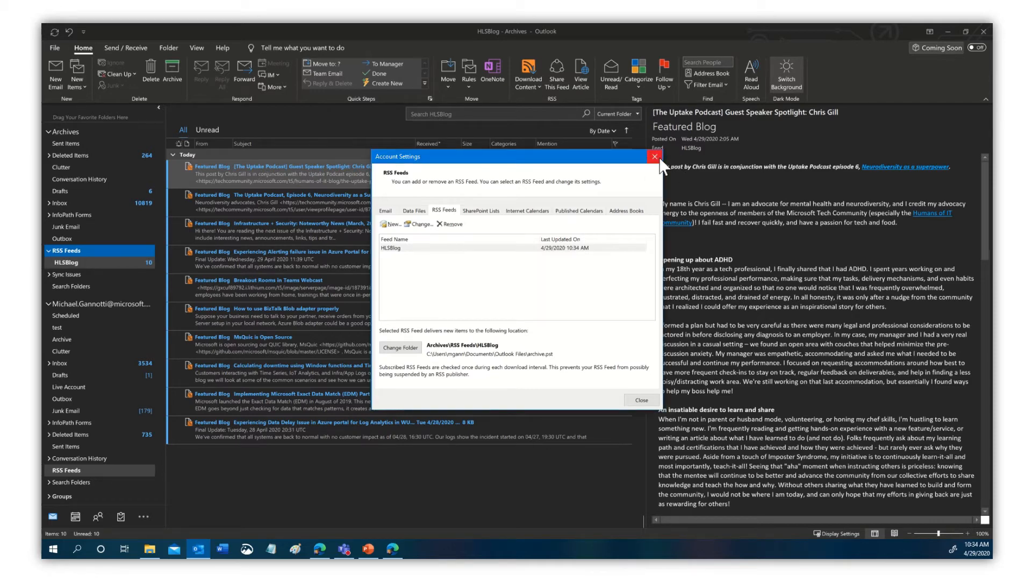
{"action": "left_click", "coordinate": [653, 157]}
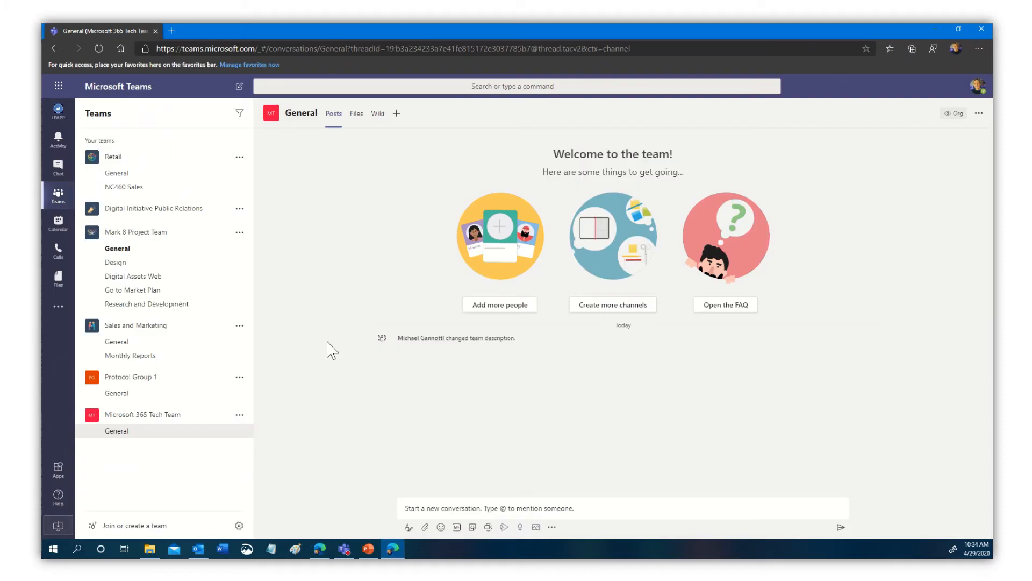
{"action": "mouse_move", "coordinate": [217, 323]}
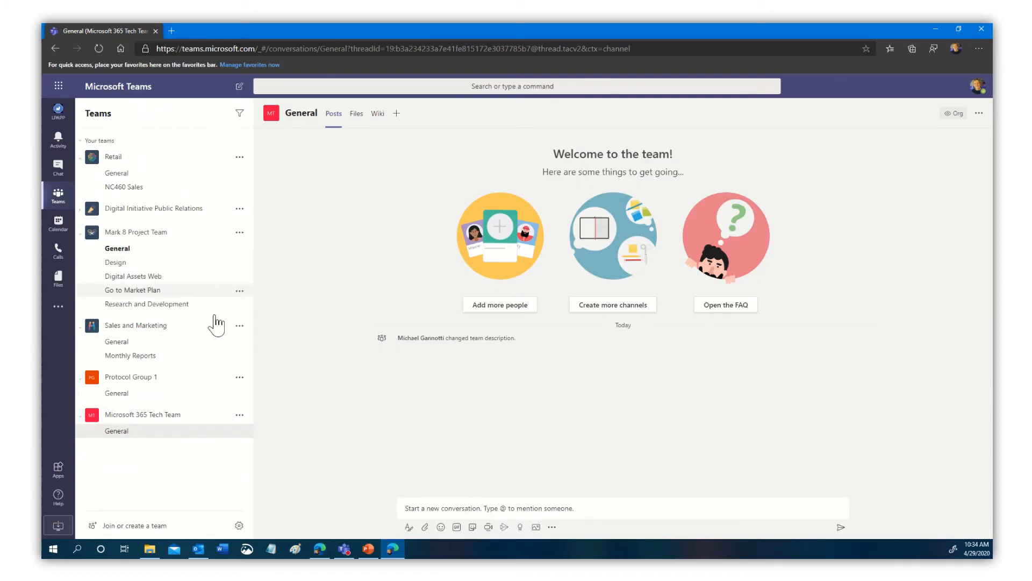
{"action": "mouse_move", "coordinate": [540, 262]}
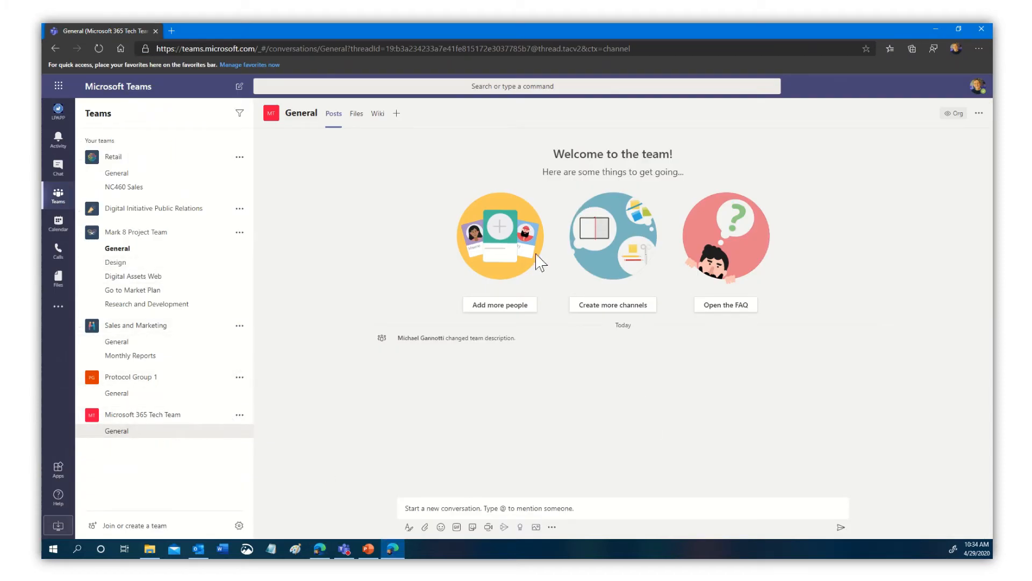
{"action": "mouse_move", "coordinate": [539, 388]}
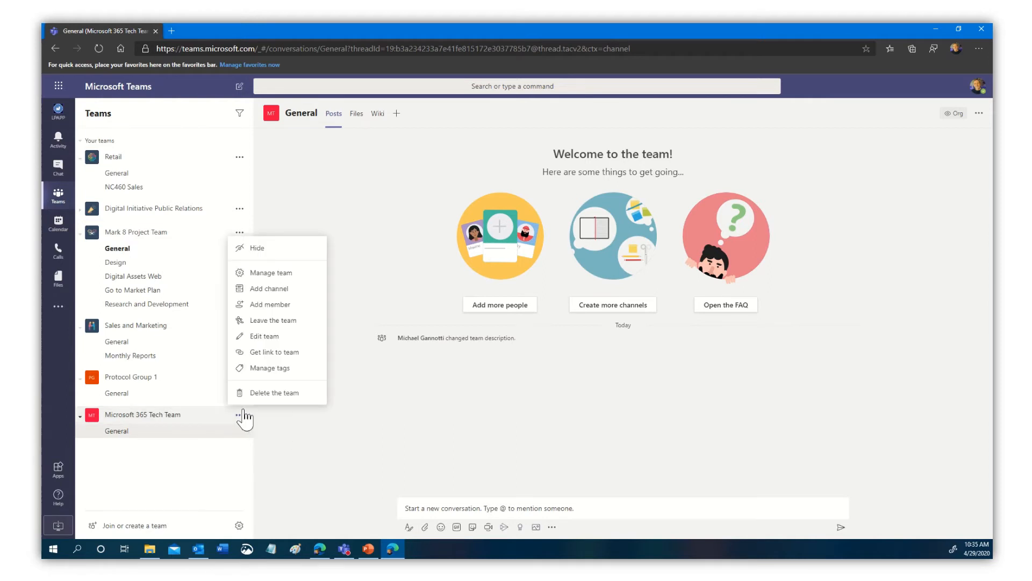
Step: Add a Standard channel named 'HLS Blog Posts and Discussions' to Microsoft 365 Tech Team
{"action": "left_click", "coordinate": [268, 288]}
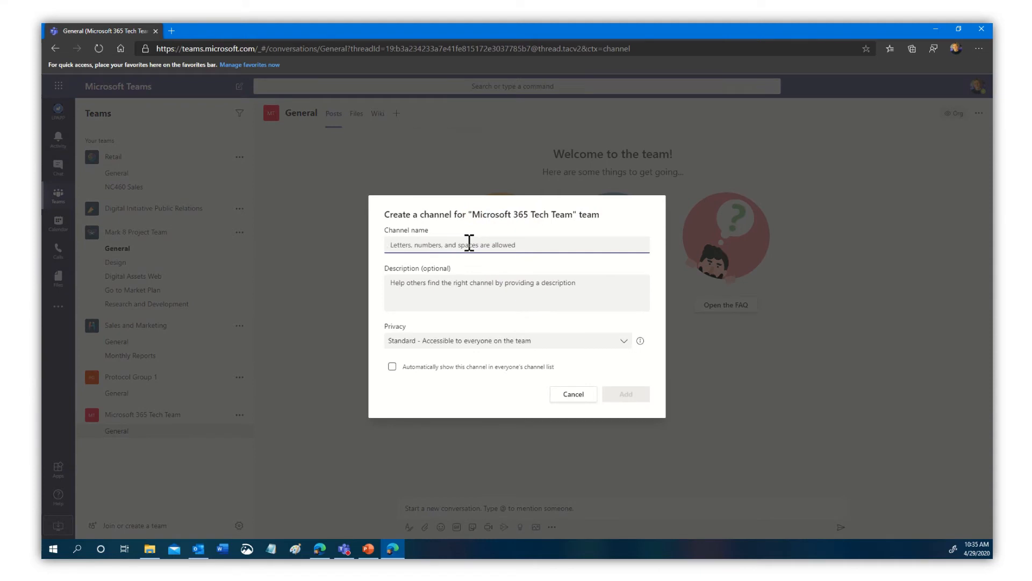
{"action": "type", "text": "HL"}
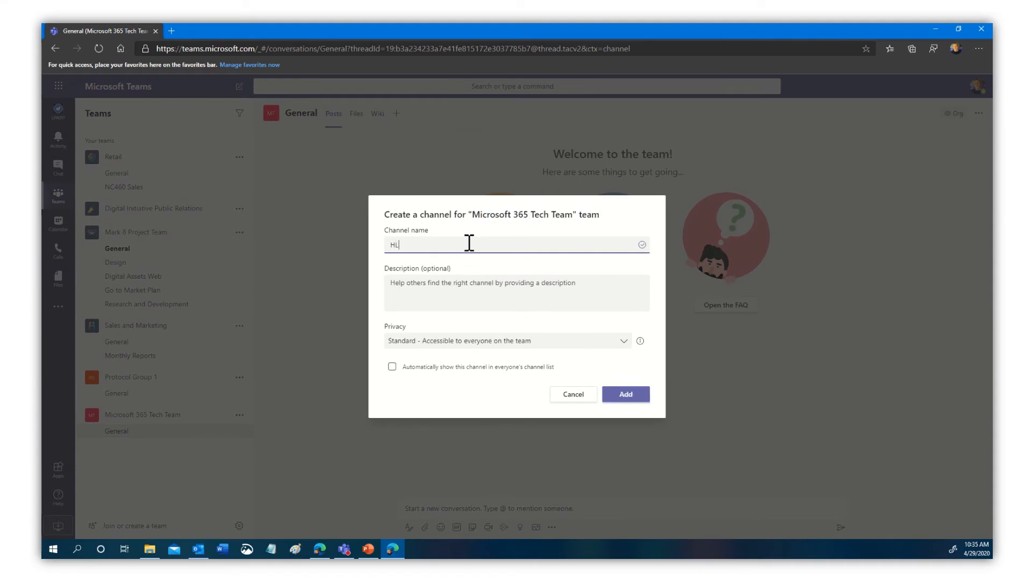
{"action": "type", "text": "S Blo"}
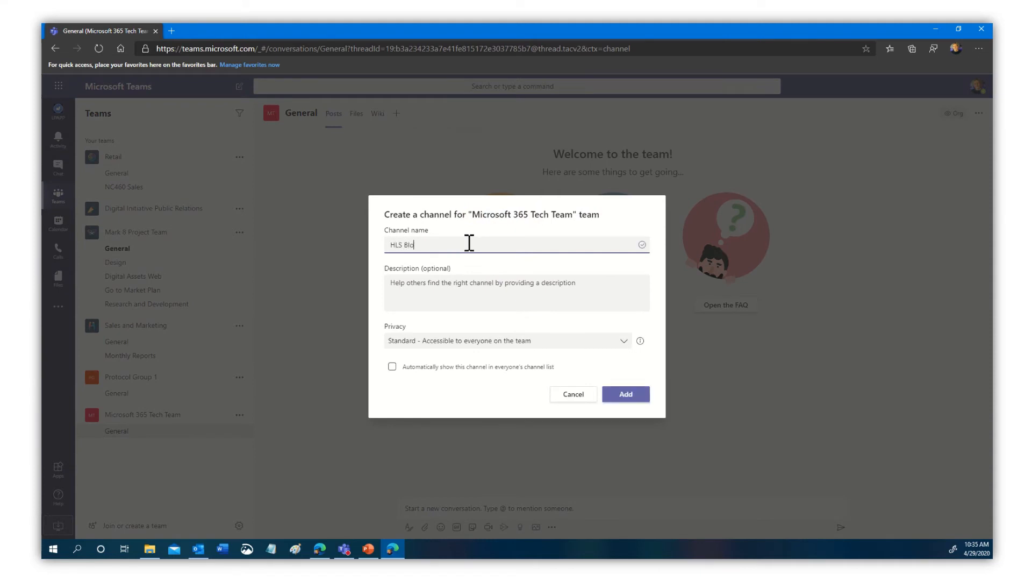
{"action": "type", "text": "g"}
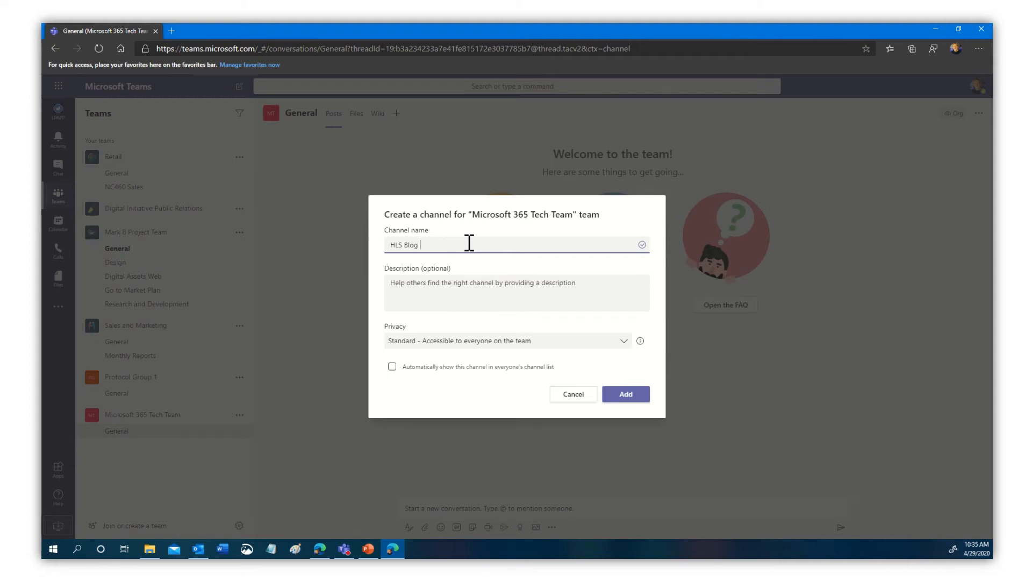
{"action": "type", "text": "Posts"}
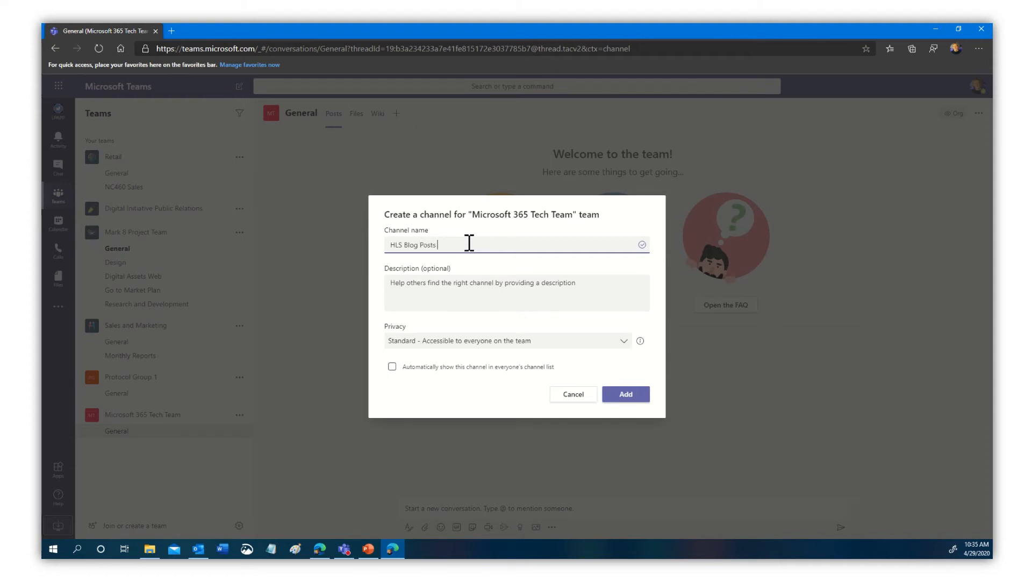
{"action": "type", "text": "and Disc"}
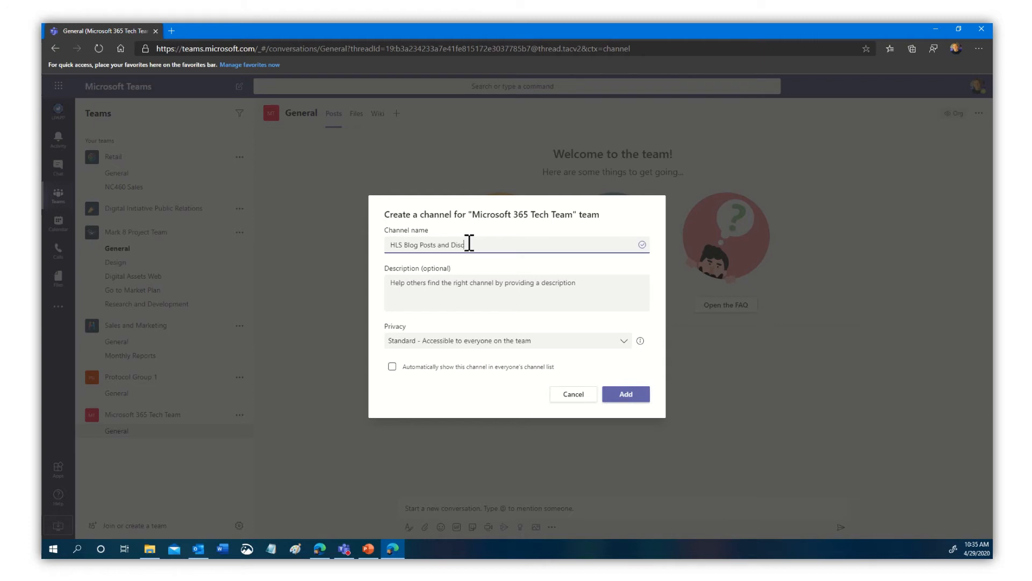
{"action": "type", "text": "ussions"}
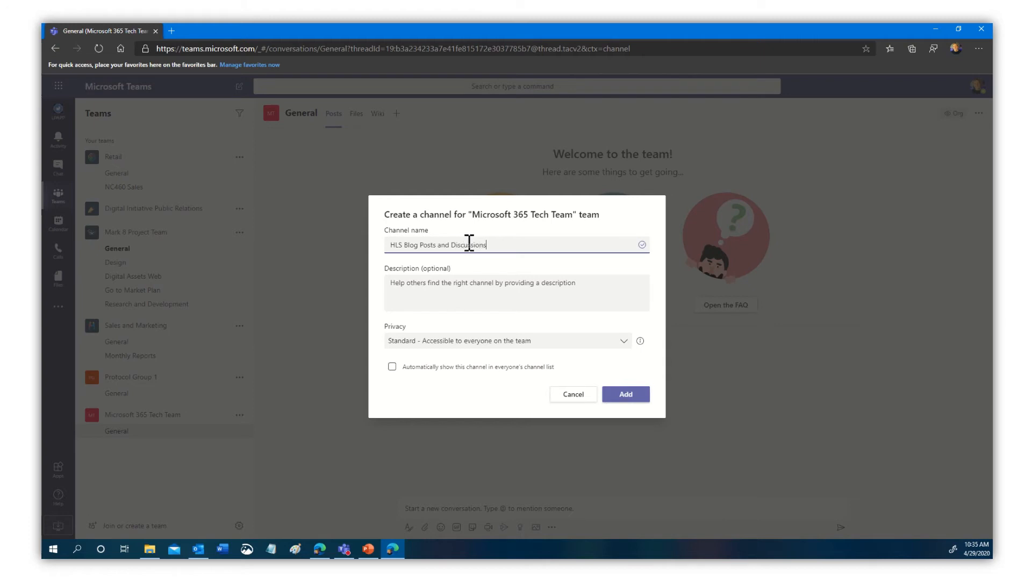
{"action": "mouse_move", "coordinate": [397, 357]}
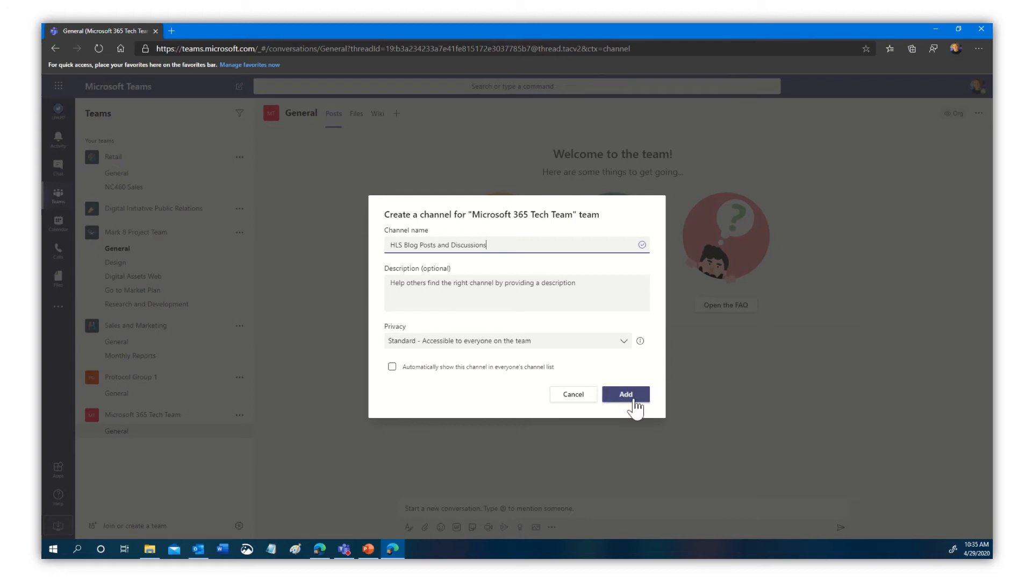
{"action": "left_click", "coordinate": [625, 393]}
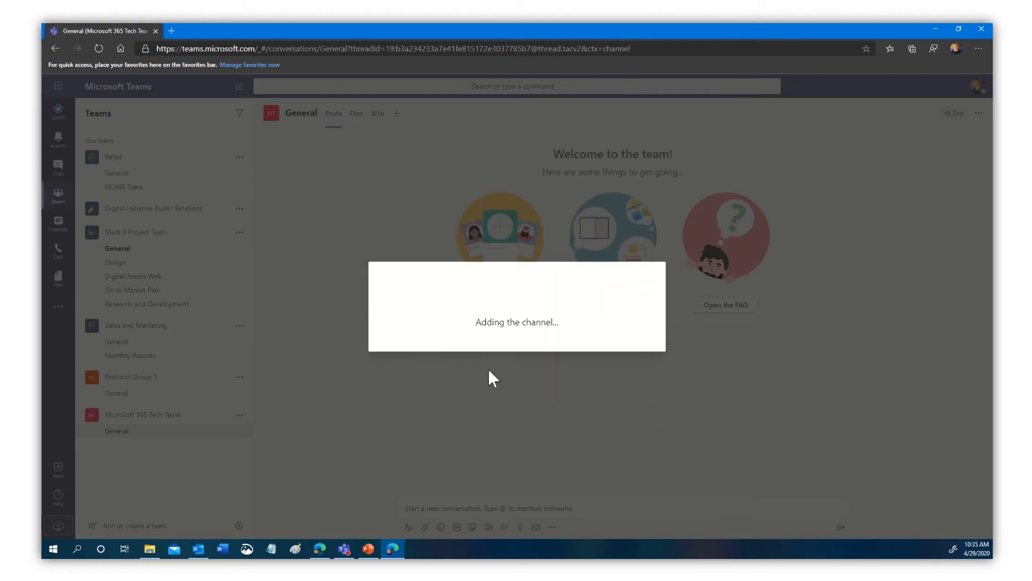
{"action": "mouse_move", "coordinate": [266, 468]}
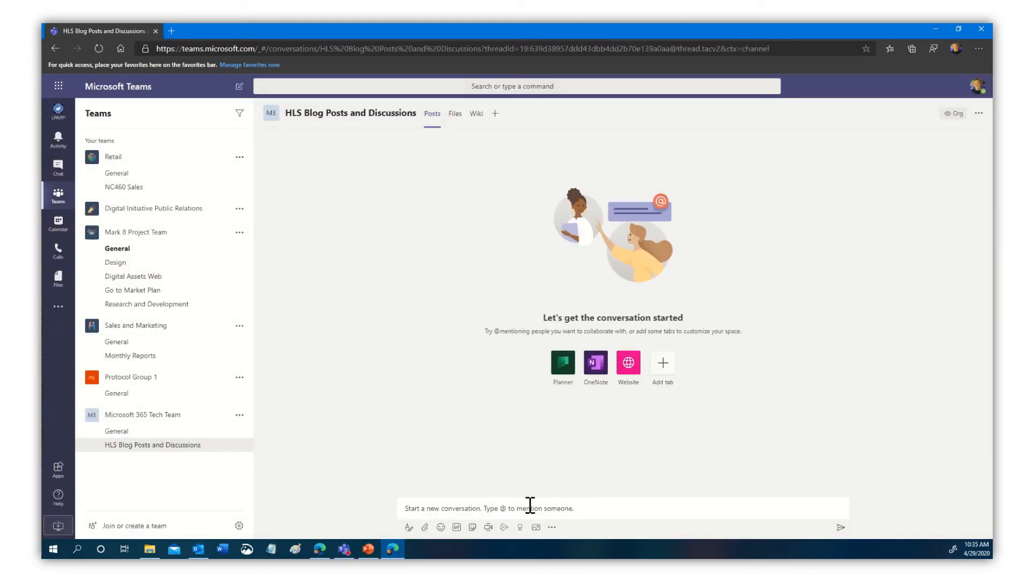
{"action": "mouse_move", "coordinate": [470, 434]}
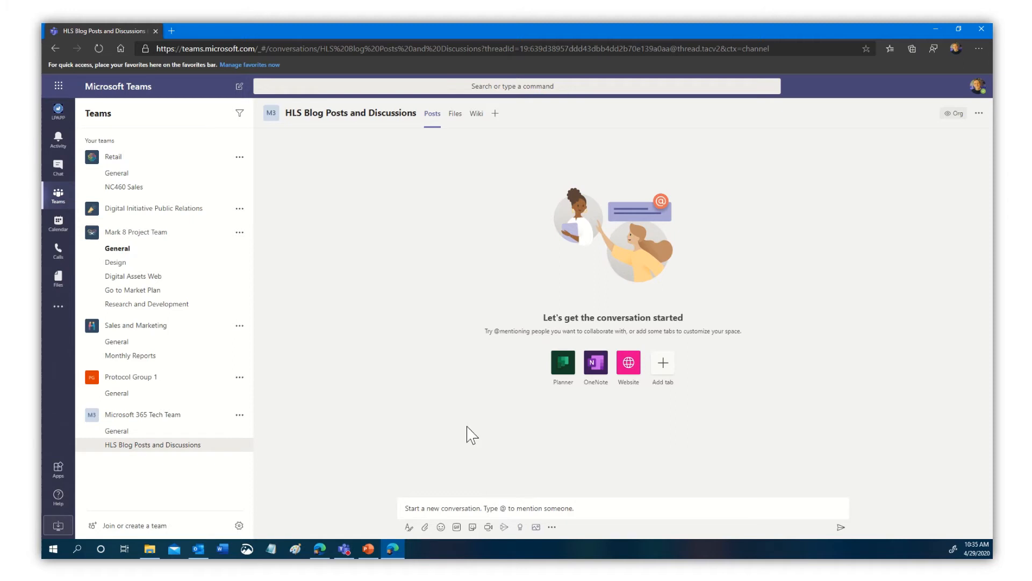
{"action": "mouse_move", "coordinate": [240, 453]}
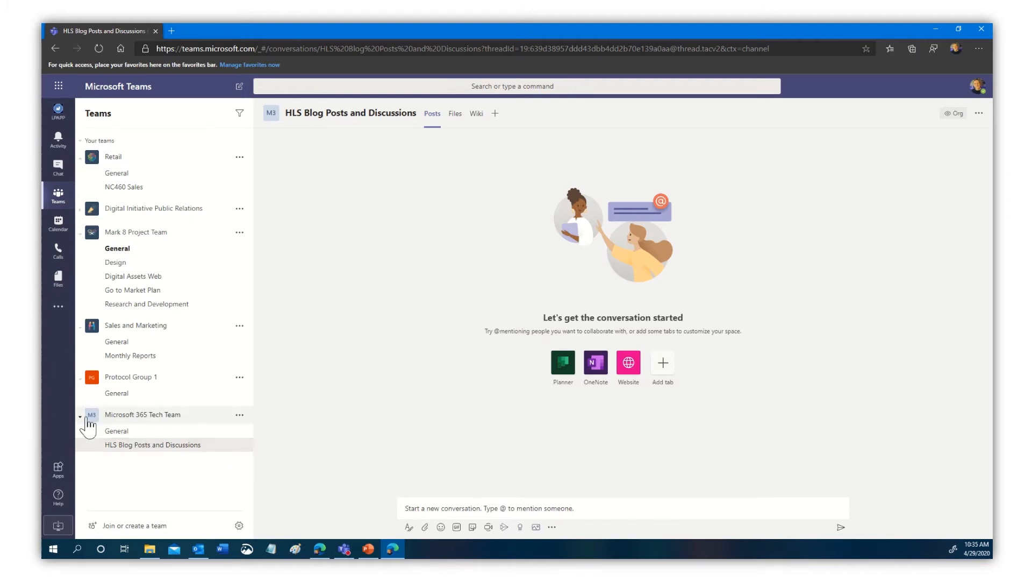
Step: Find the RSS connector in Apps and start adding it to a team
{"action": "left_click", "coordinate": [57, 468]}
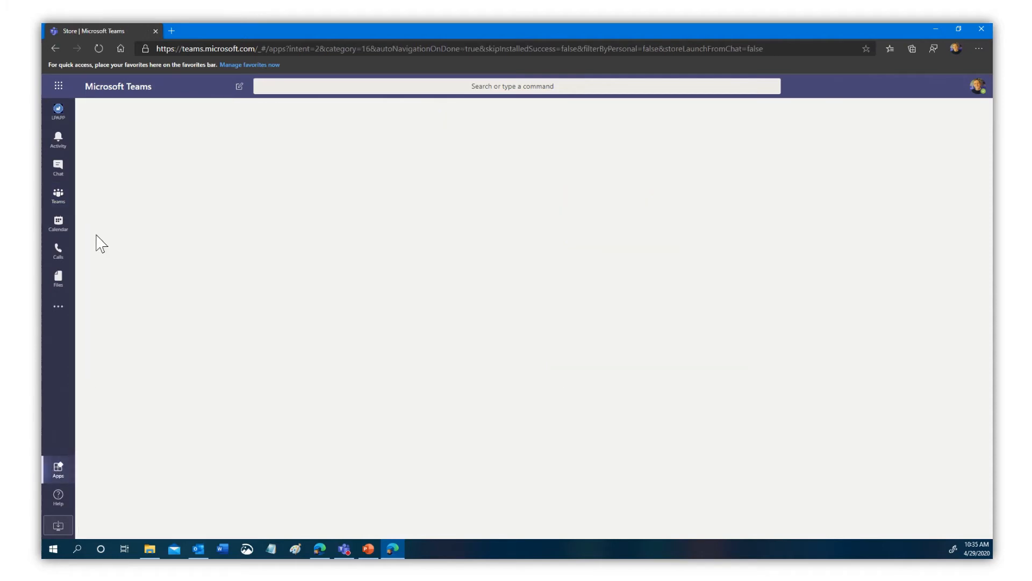
{"action": "left_click", "coordinate": [57, 468]}
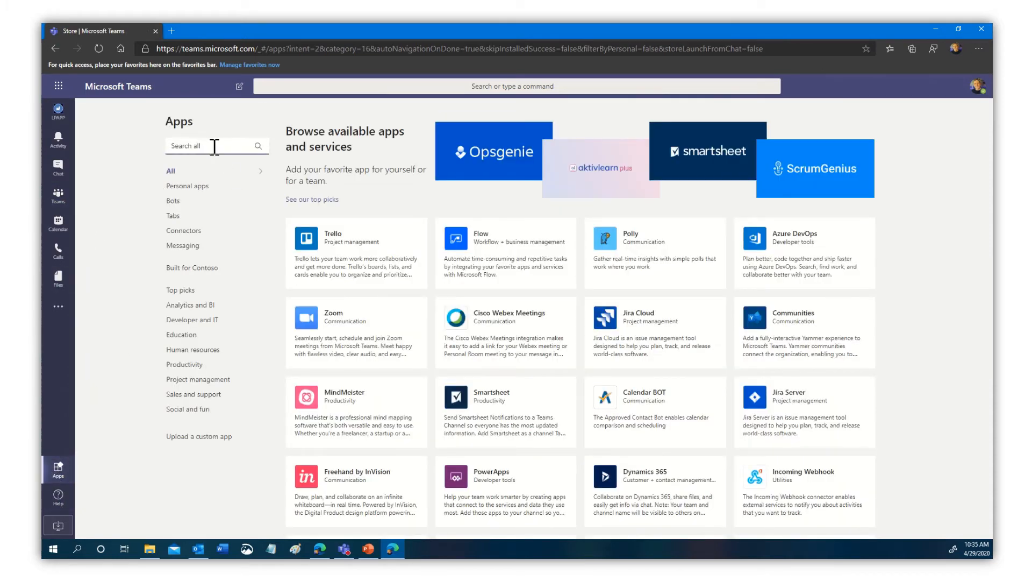
{"action": "type", "text": "RSS"}
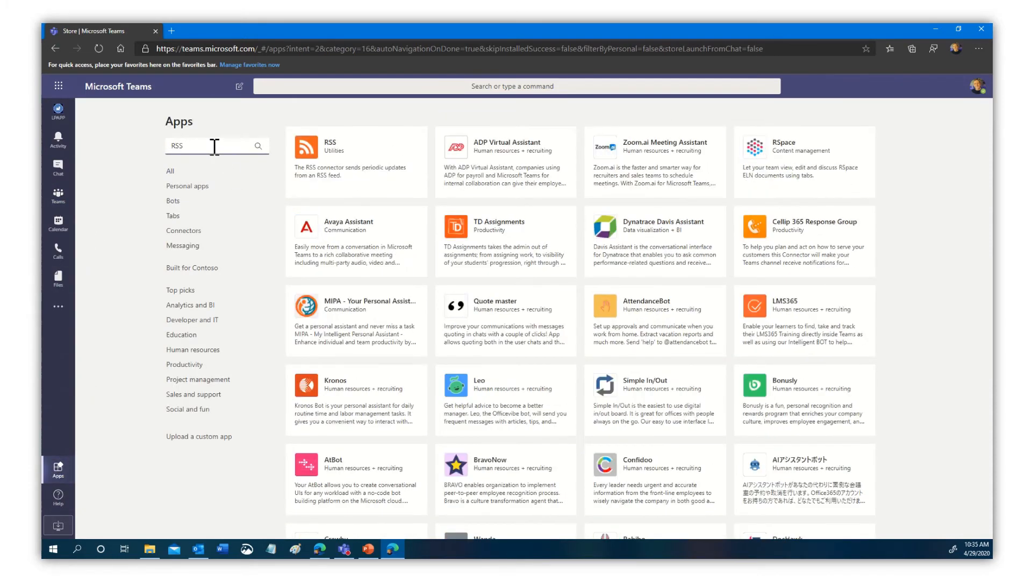
{"action": "left_click", "coordinate": [356, 162]}
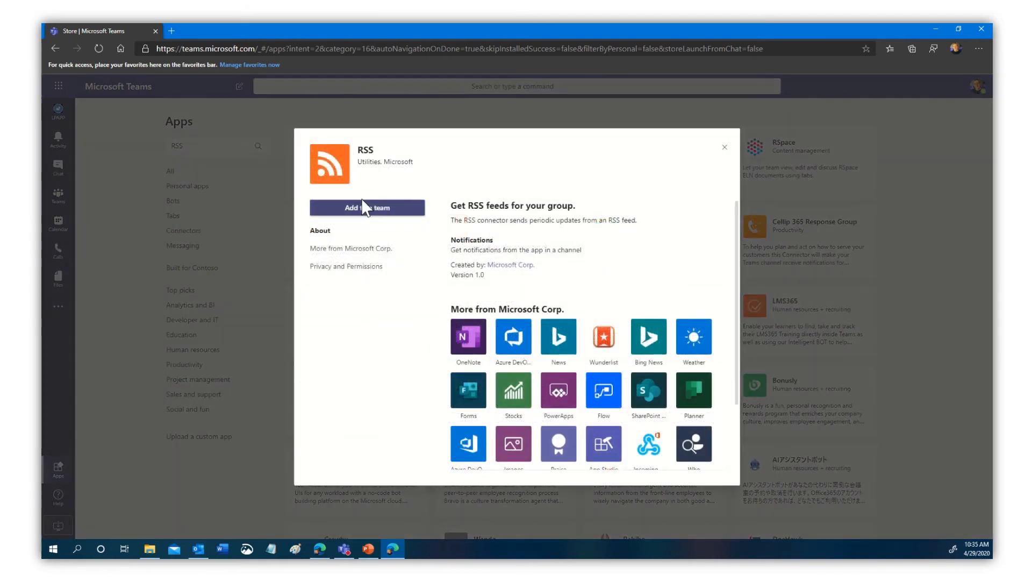
{"action": "left_click", "coordinate": [368, 208]}
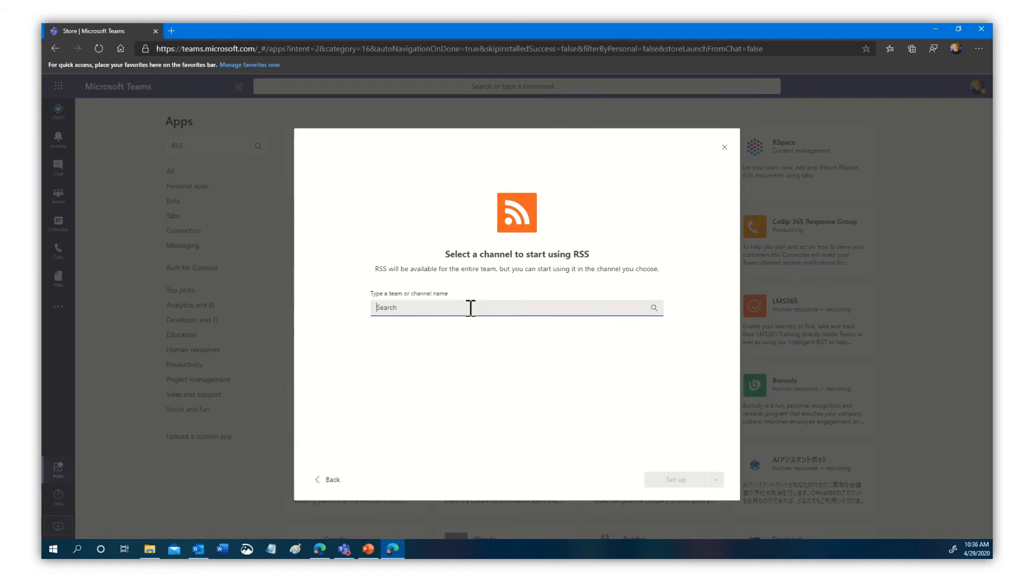
Step: Pick the HLS Blog Posts and Discussions channel and continue to the RSS setup form
{"action": "type", "text": "m"}
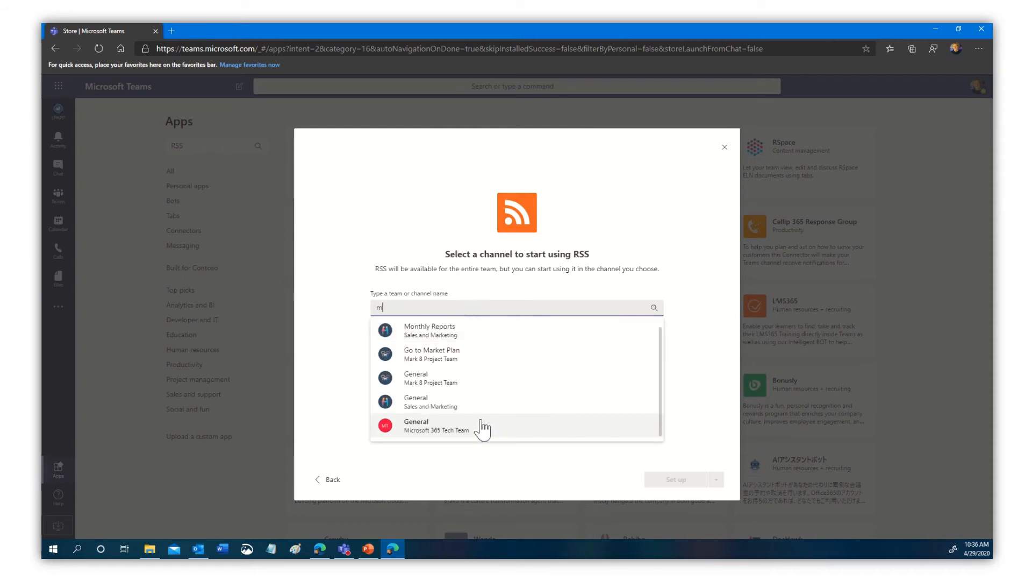
{"action": "mouse_move", "coordinate": [542, 436]}
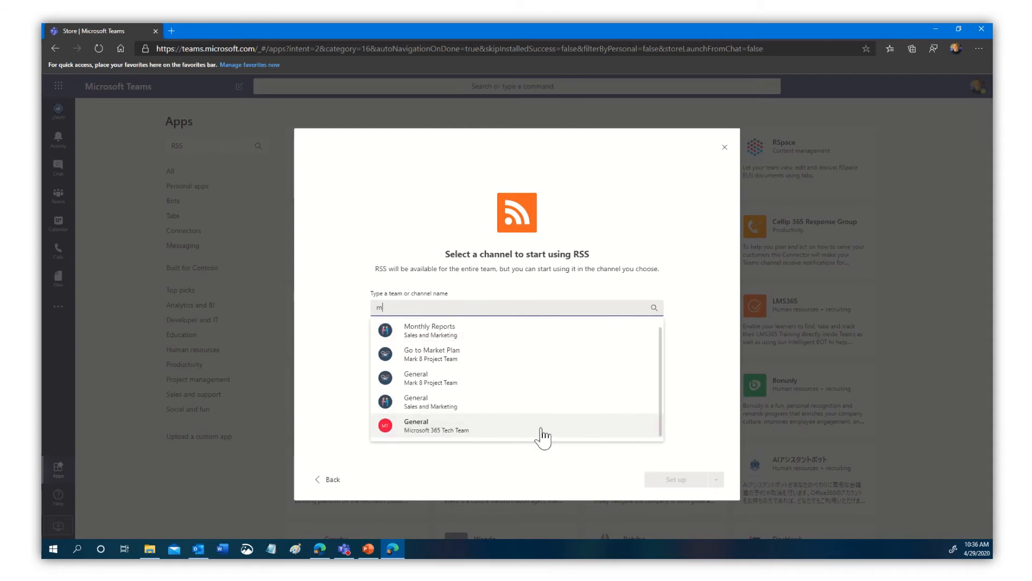
{"action": "mouse_move", "coordinate": [488, 434]}
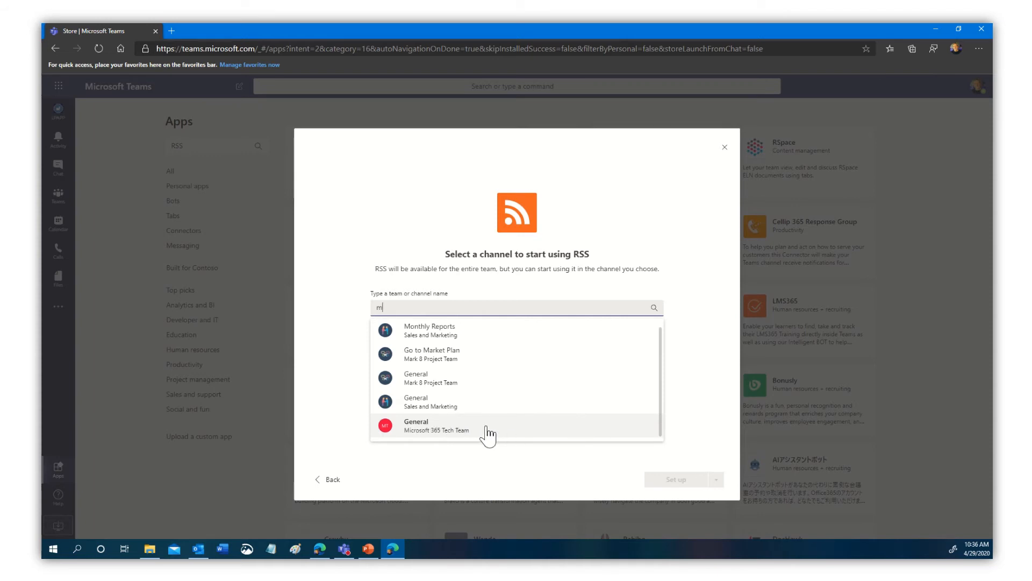
{"action": "mouse_move", "coordinate": [438, 436]}
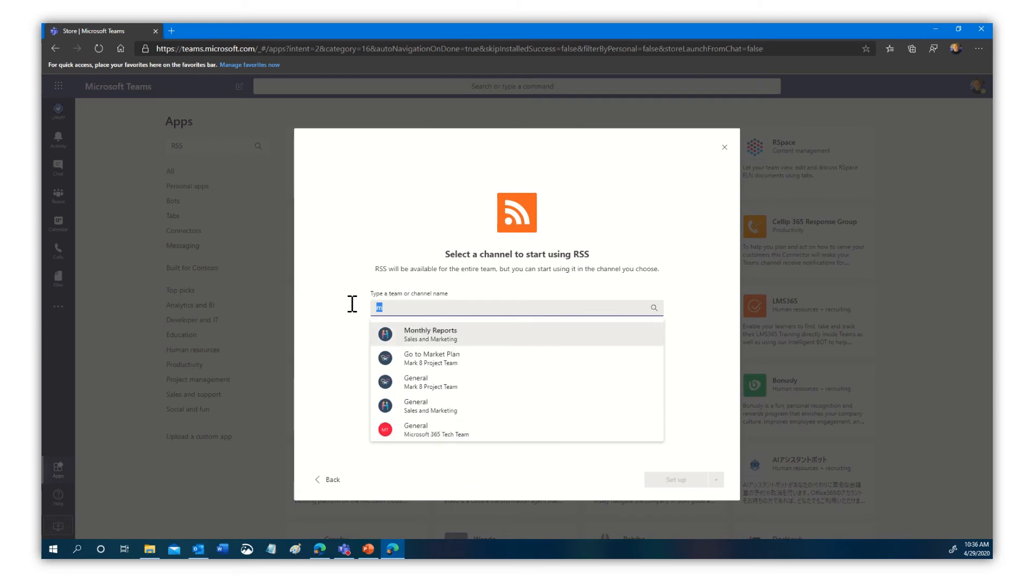
{"action": "type", "text": "H"}
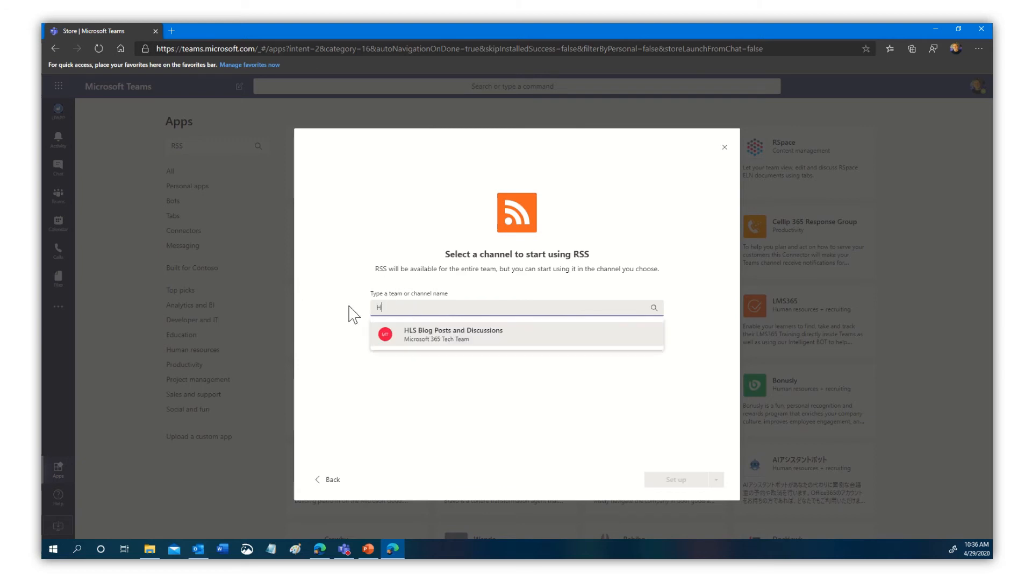
{"action": "type", "text": "L"}
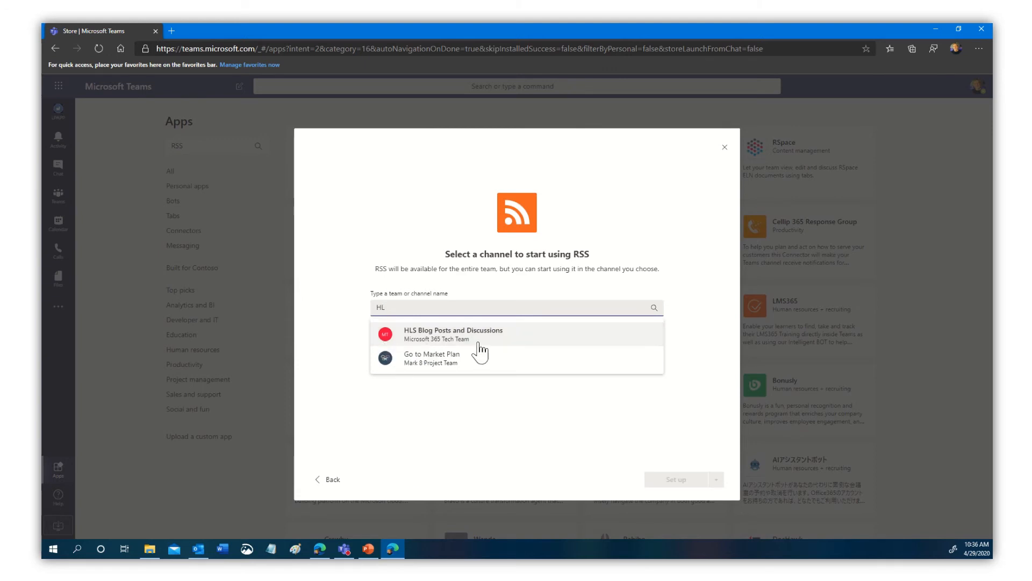
{"action": "left_click", "coordinate": [453, 334]}
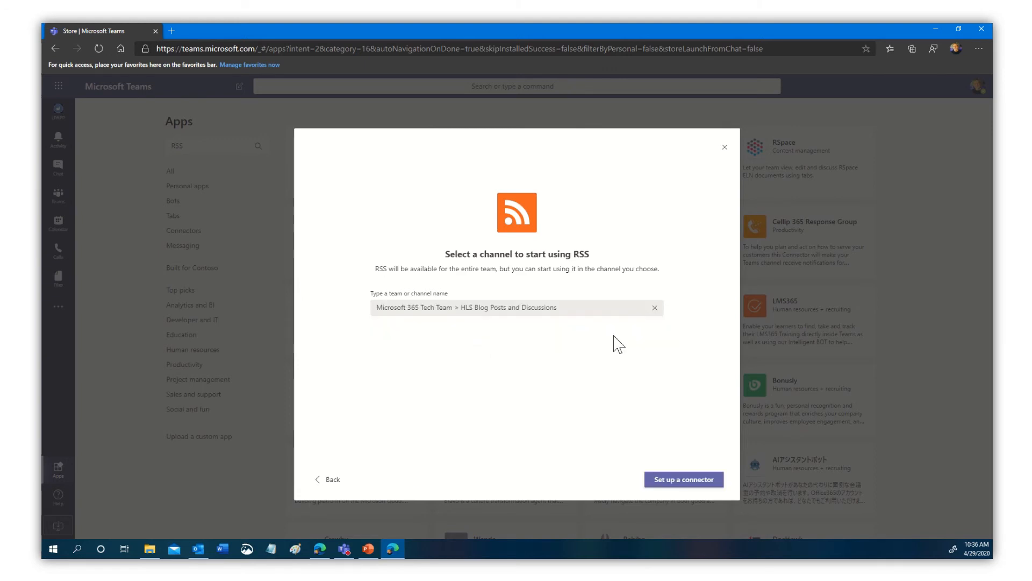
{"action": "mouse_move", "coordinate": [685, 478]}
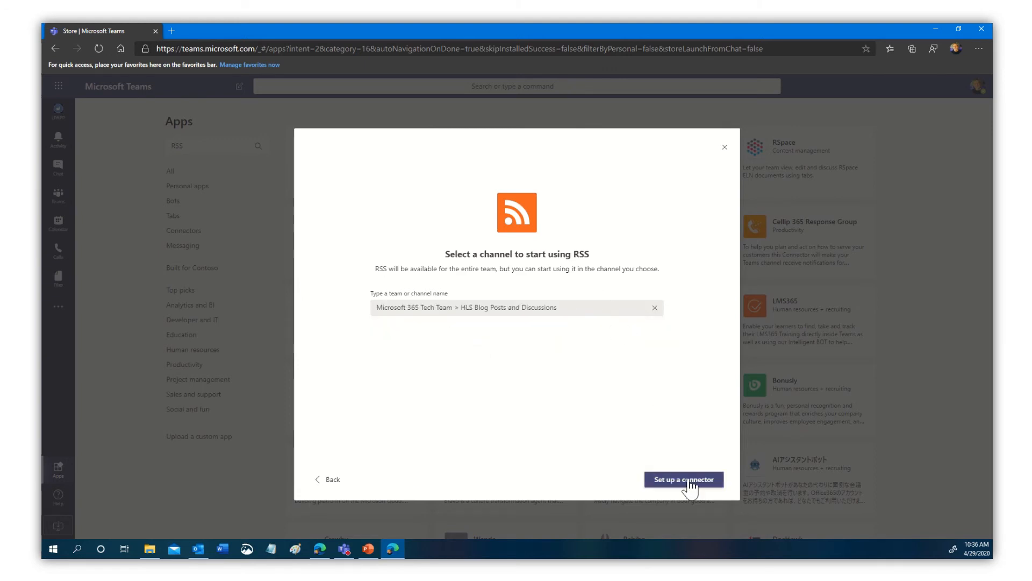
{"action": "left_click", "coordinate": [683, 478]}
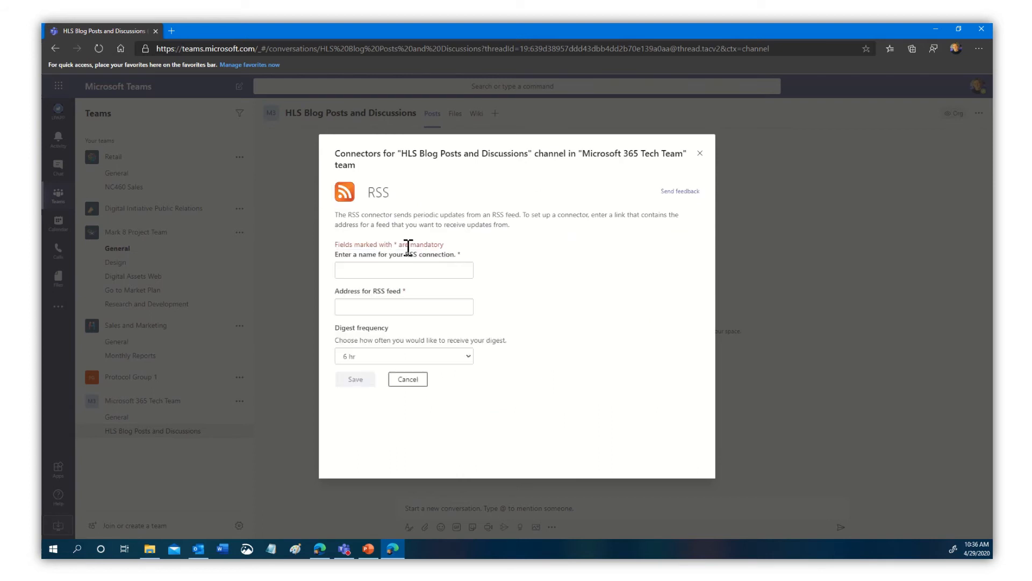
Step: Configure the connector as HLS Blog with the Tech Community feed address and 15-minute digests, then save
{"action": "left_click", "coordinate": [403, 270]}
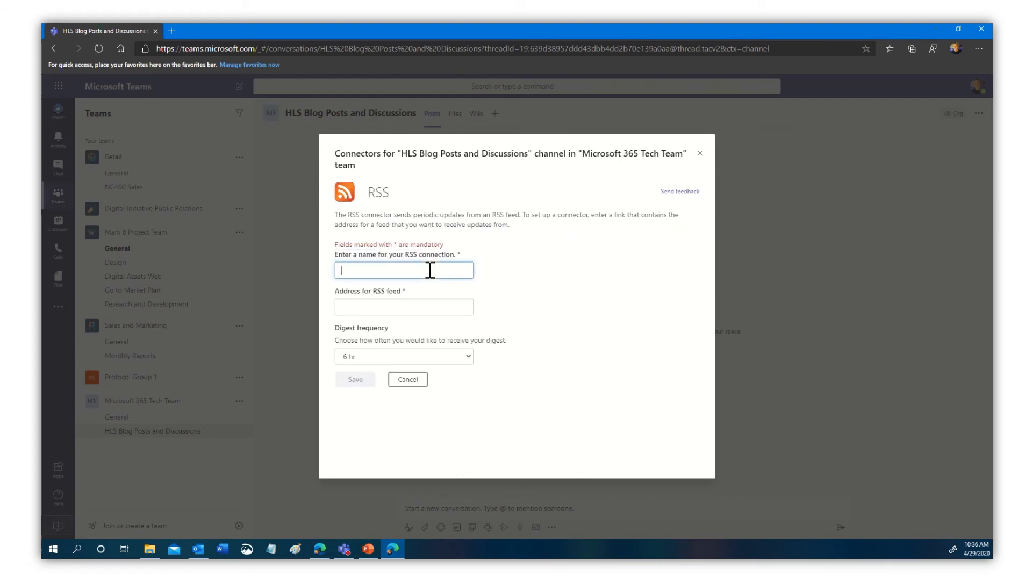
{"action": "type", "text": "HLS"}
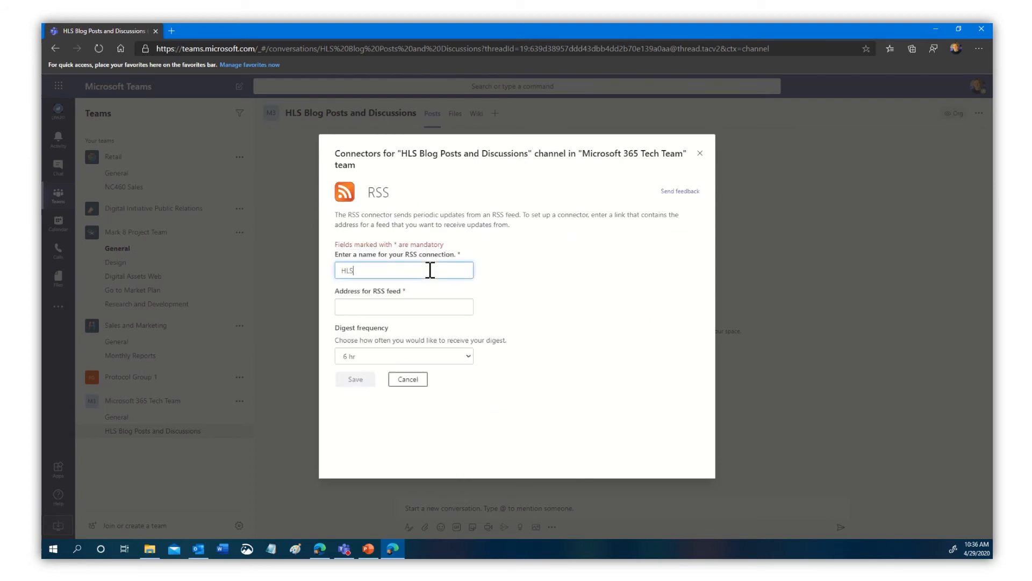
{"action": "type", "text": "Blog"}
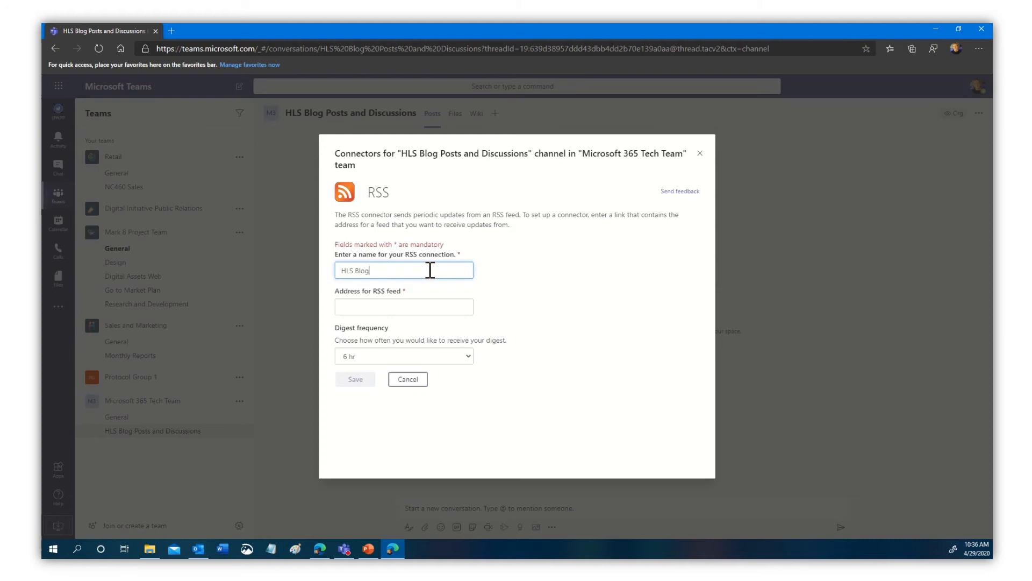
{"action": "type", "text": "encesBlog&label=&messages=&size=10"}
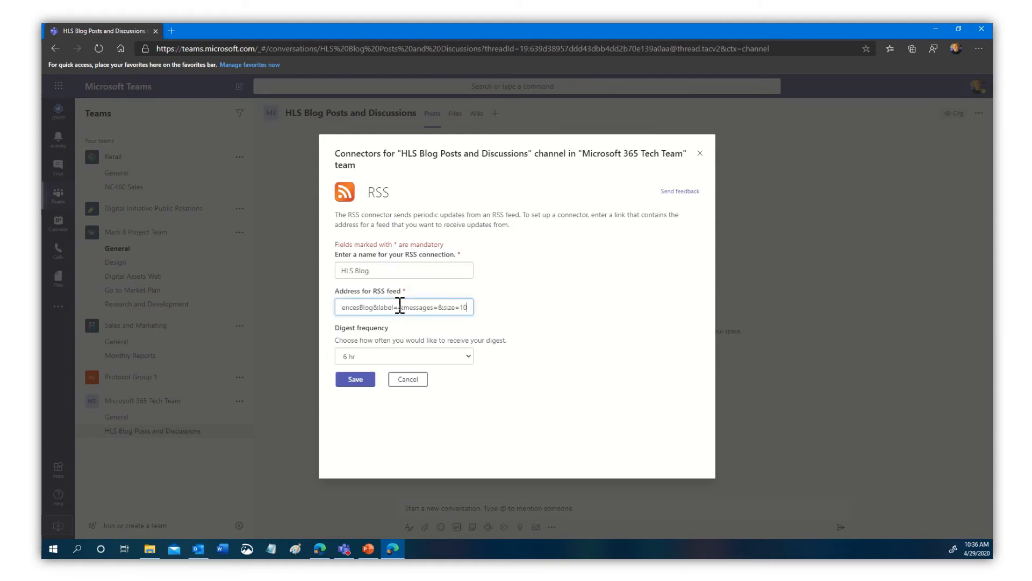
{"action": "left_click", "coordinate": [404, 356]}
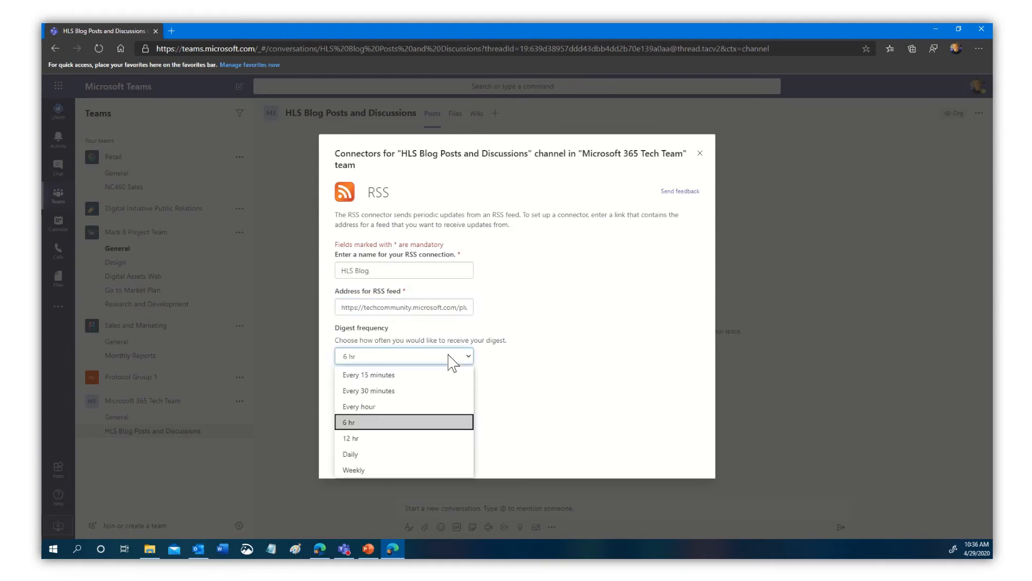
{"action": "mouse_move", "coordinate": [372, 481]}
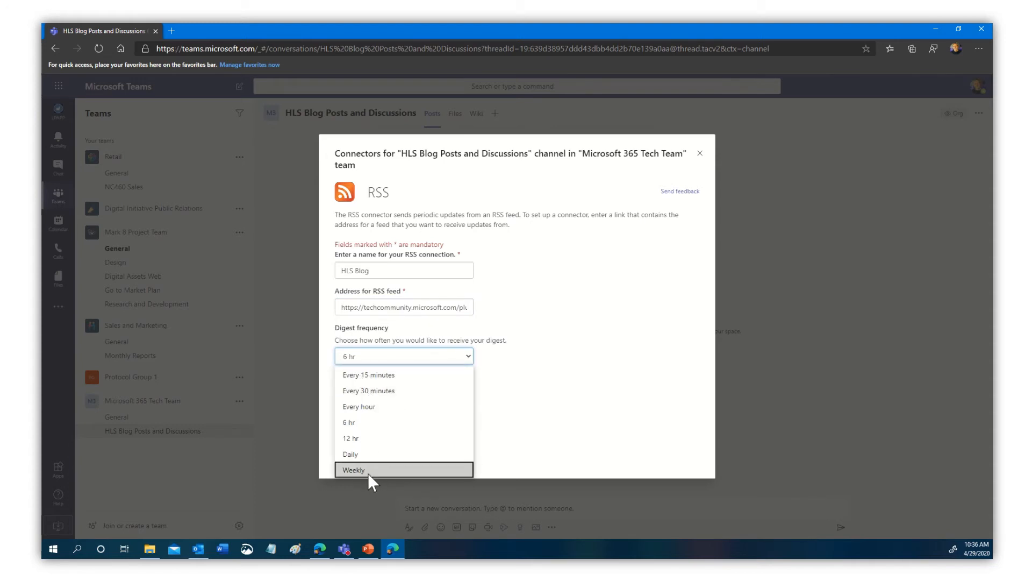
{"action": "mouse_move", "coordinate": [373, 426]}
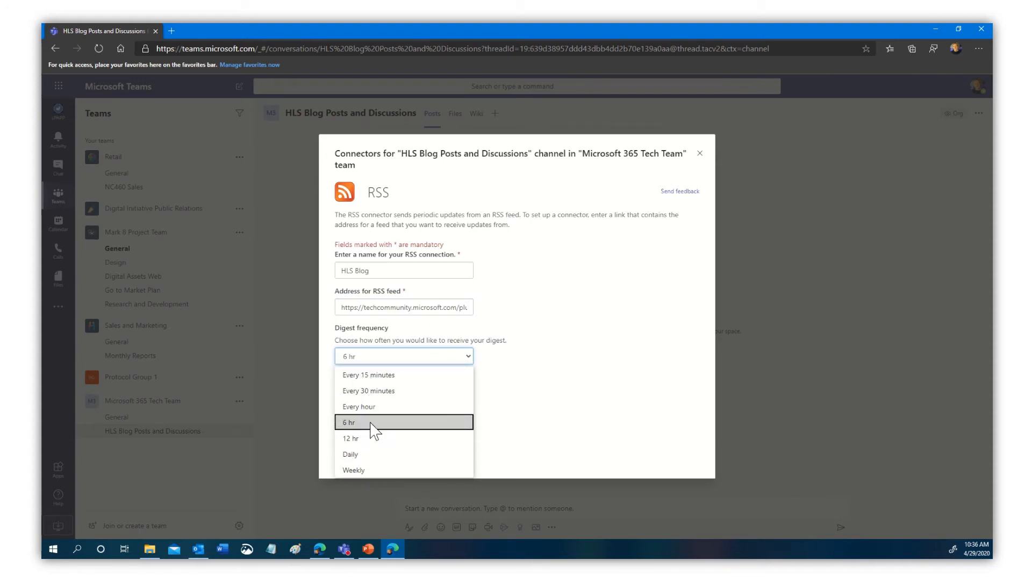
{"action": "mouse_move", "coordinate": [388, 391]}
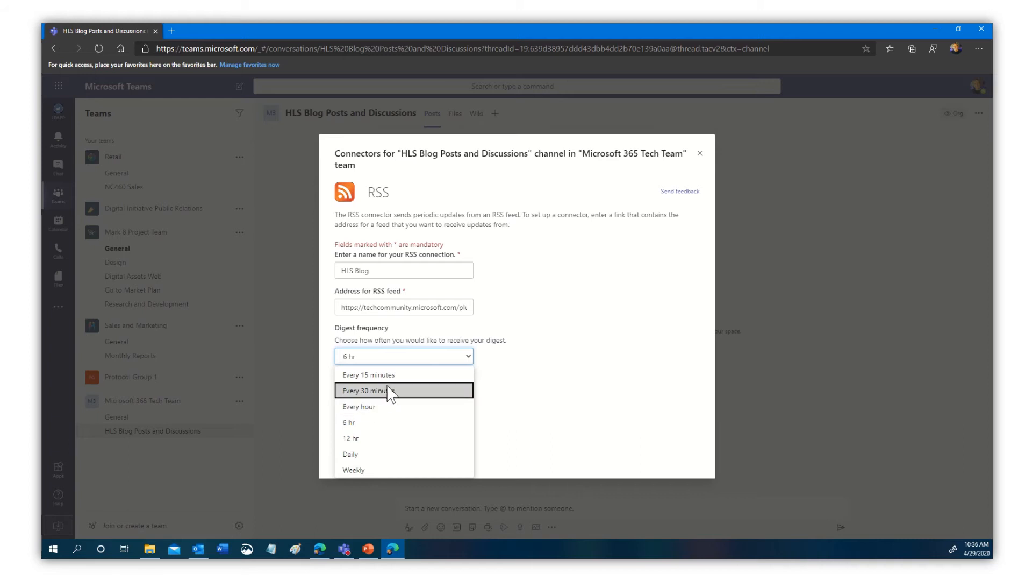
{"action": "left_click", "coordinate": [369, 374]}
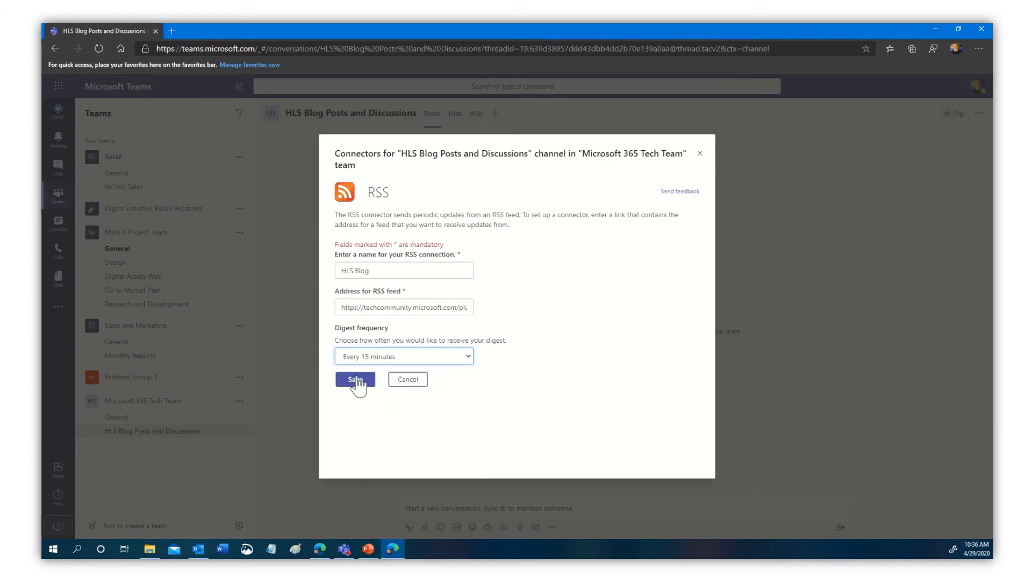
{"action": "left_click", "coordinate": [355, 380]}
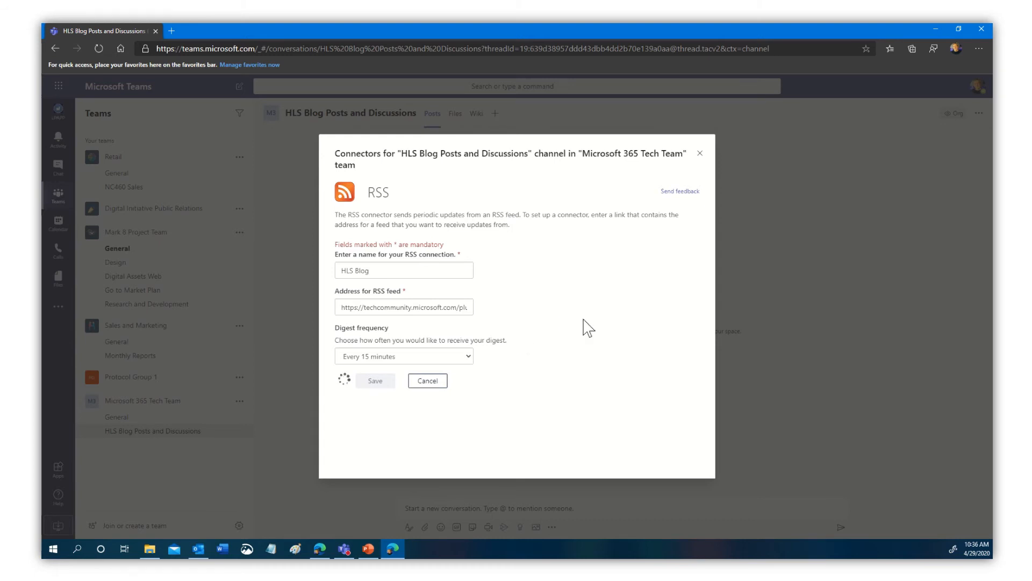
{"action": "left_click", "coordinate": [374, 381]}
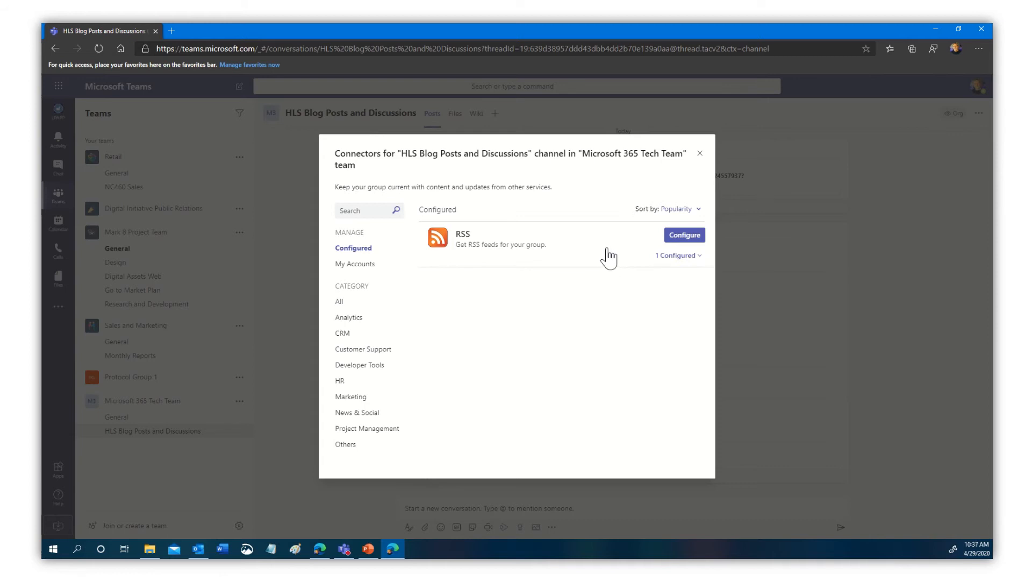
{"action": "mouse_move", "coordinate": [642, 223]}
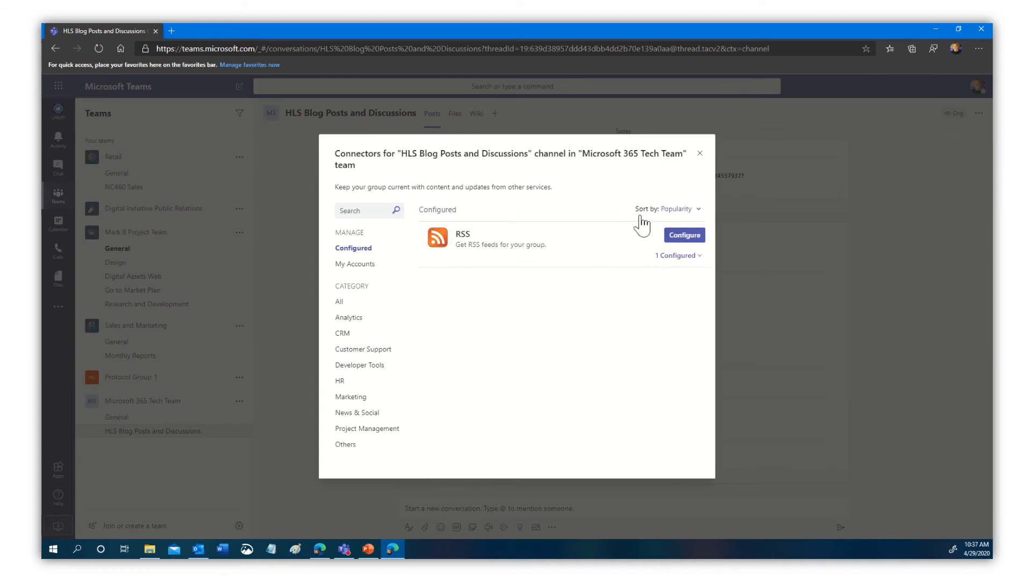
Step: Close the Connectors dialog and expand the RSS digest's full list of blog posts
{"action": "left_click", "coordinate": [700, 152]}
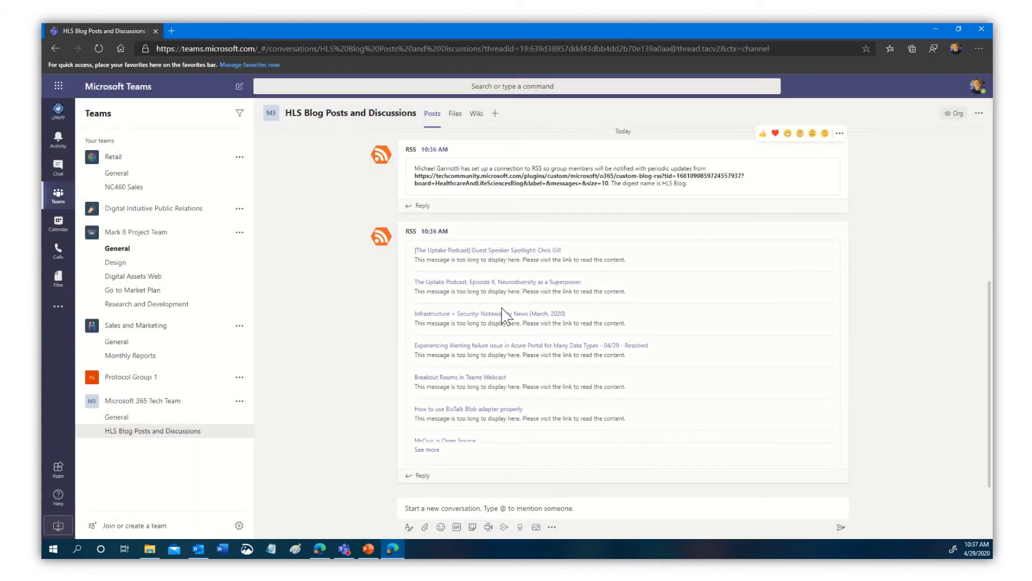
{"action": "mouse_move", "coordinate": [717, 502]}
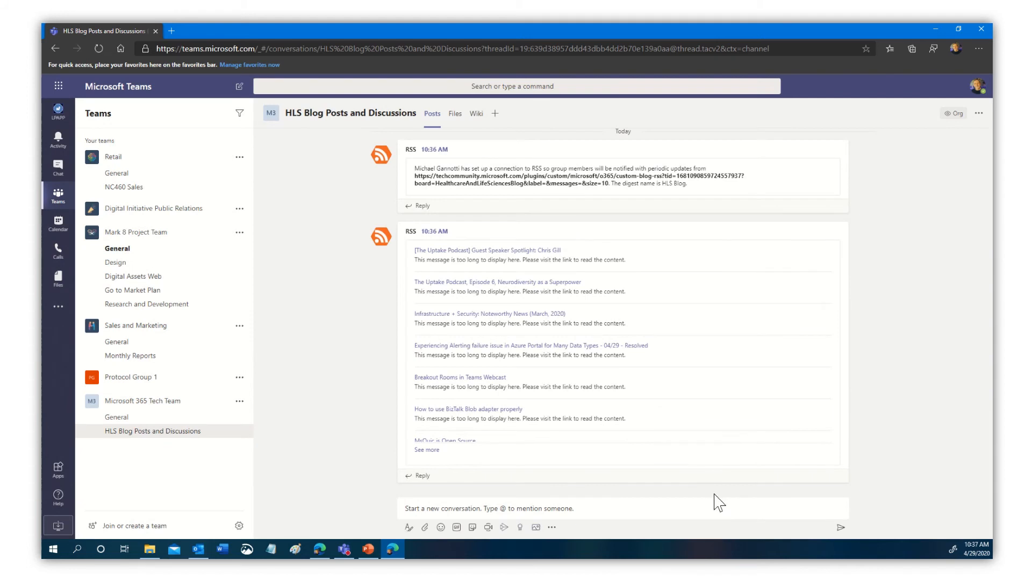
{"action": "mouse_move", "coordinate": [468, 214]}
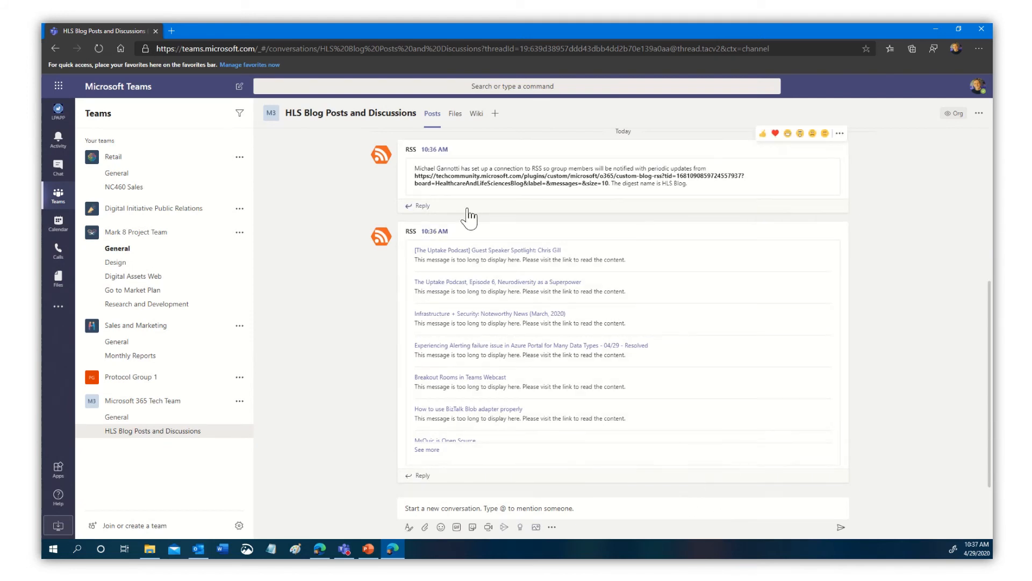
{"action": "mouse_move", "coordinate": [471, 448]}
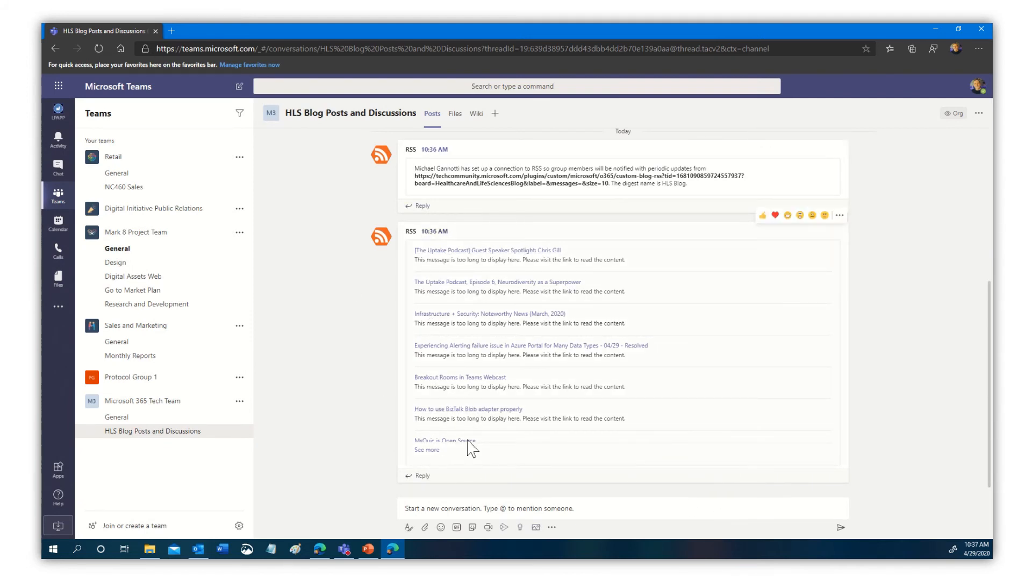
{"action": "left_click", "coordinate": [427, 450]}
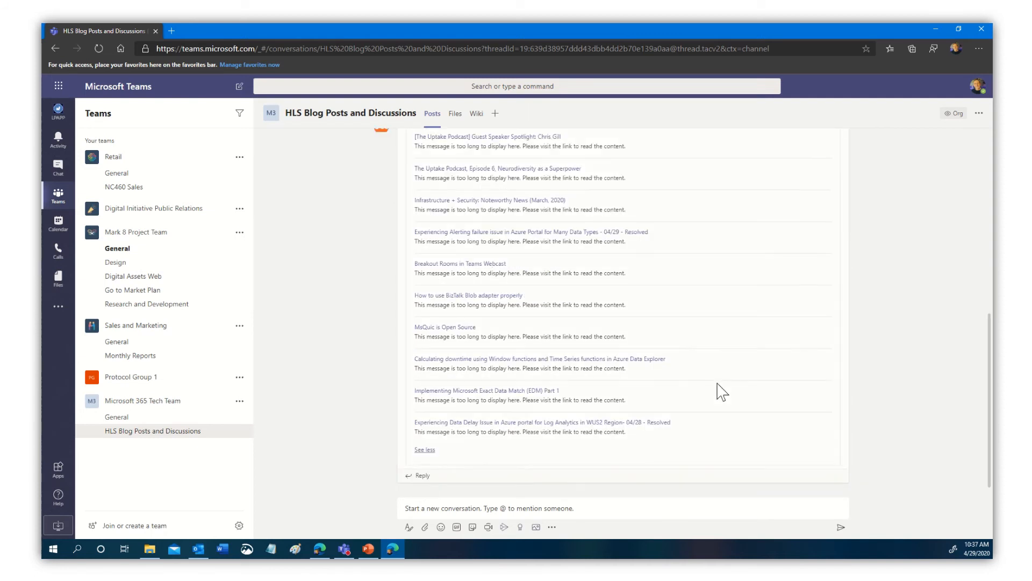
{"action": "scroll", "scroll_direction": "up", "scroll_amount": 3}
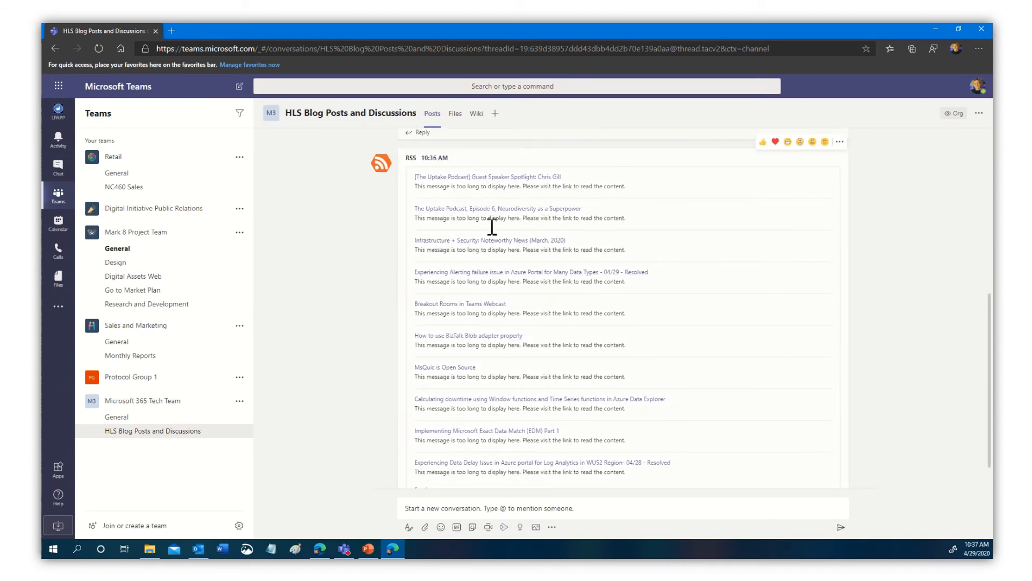
{"action": "mouse_move", "coordinate": [576, 181]}
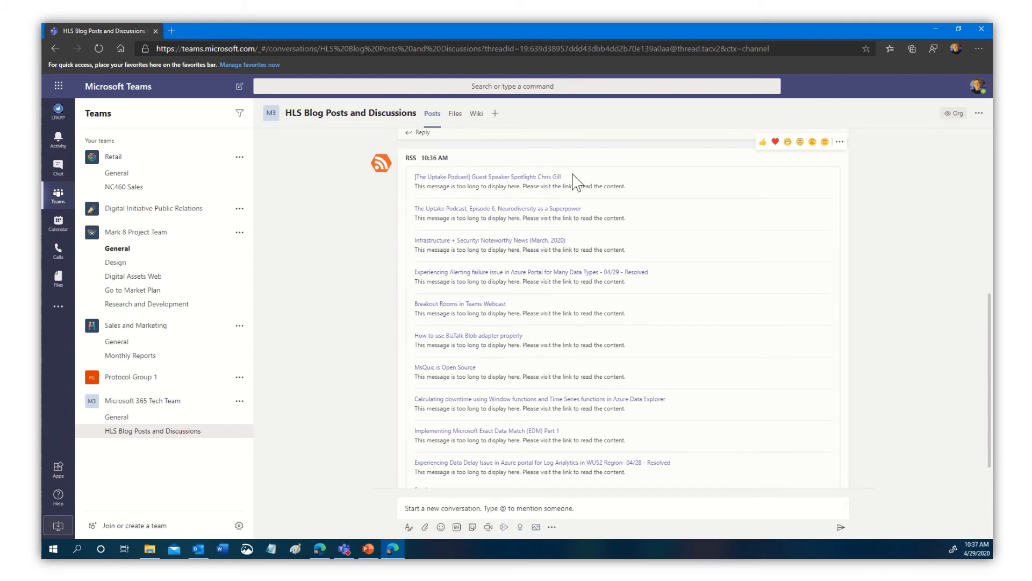
{"action": "mouse_move", "coordinate": [422, 254]}
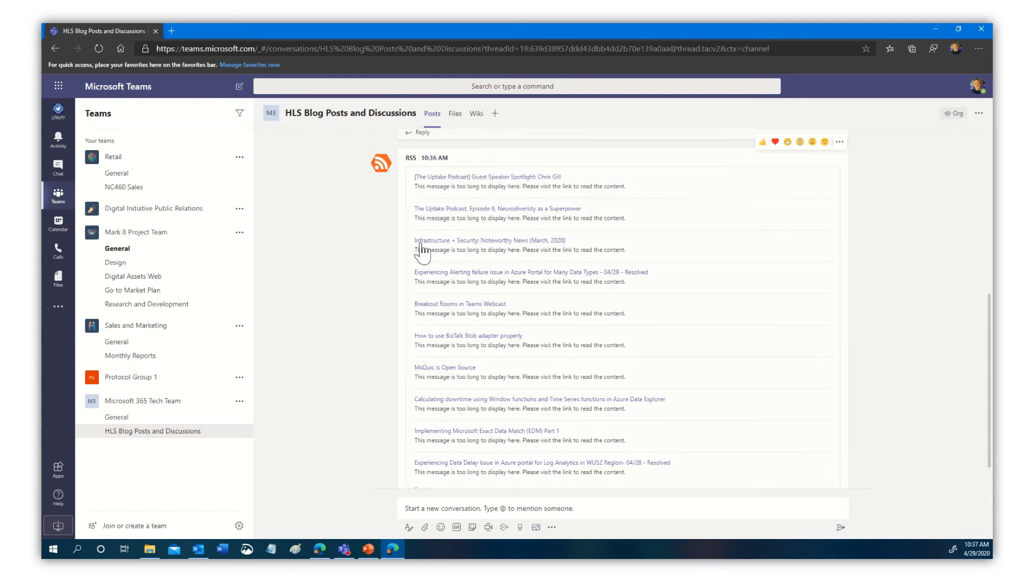
{"action": "mouse_move", "coordinate": [517, 507]}
{"action": "type", "text": "H"}
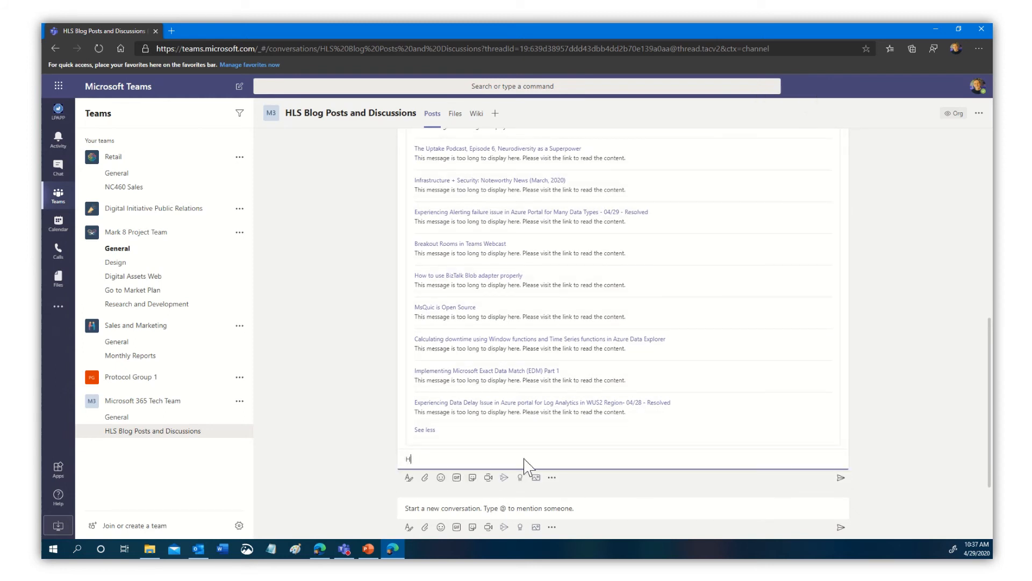
Step: Post the reply 'Hey have you checked the latest on this?' under the RSS digest
{"action": "type", "text": "ey have"}
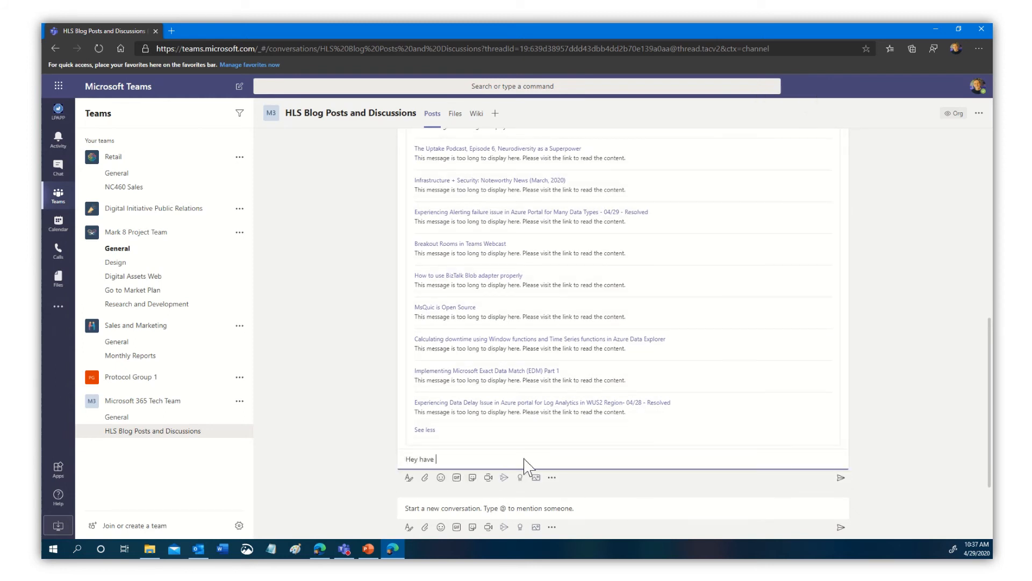
{"action": "type", "text": "you che"}
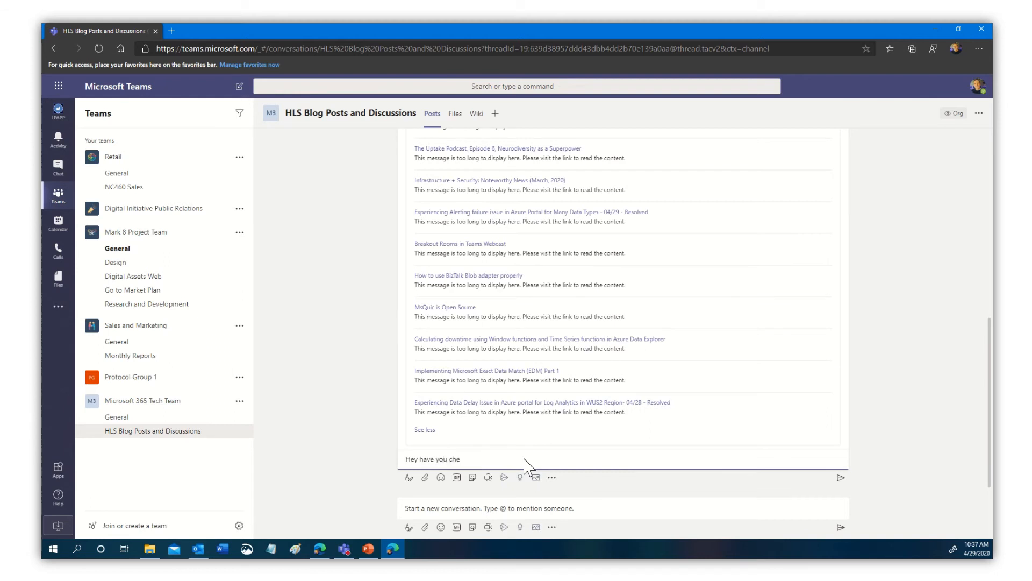
{"action": "type", "text": "ck"}
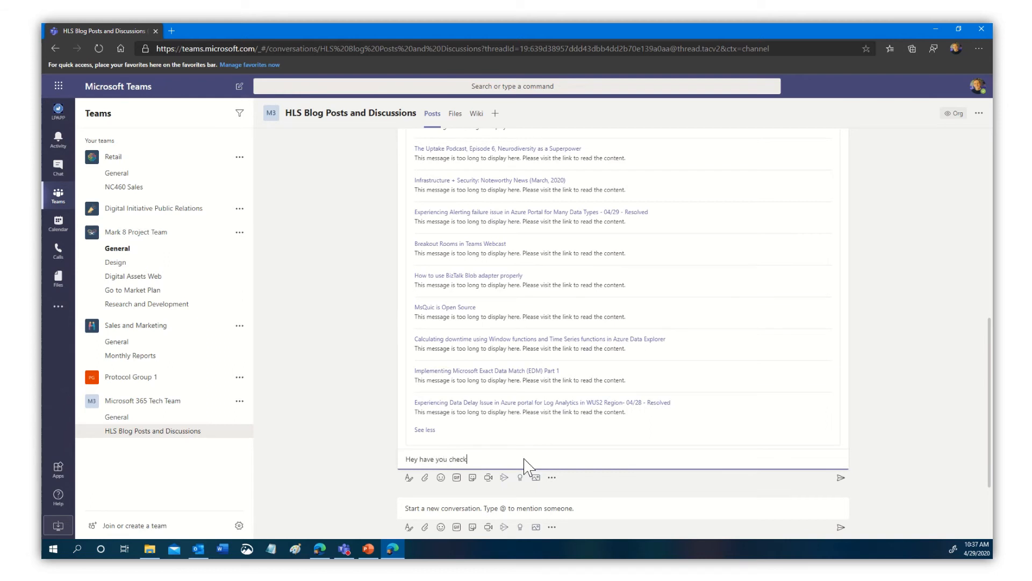
{"action": "type", "text": "ed the latest on this?"}
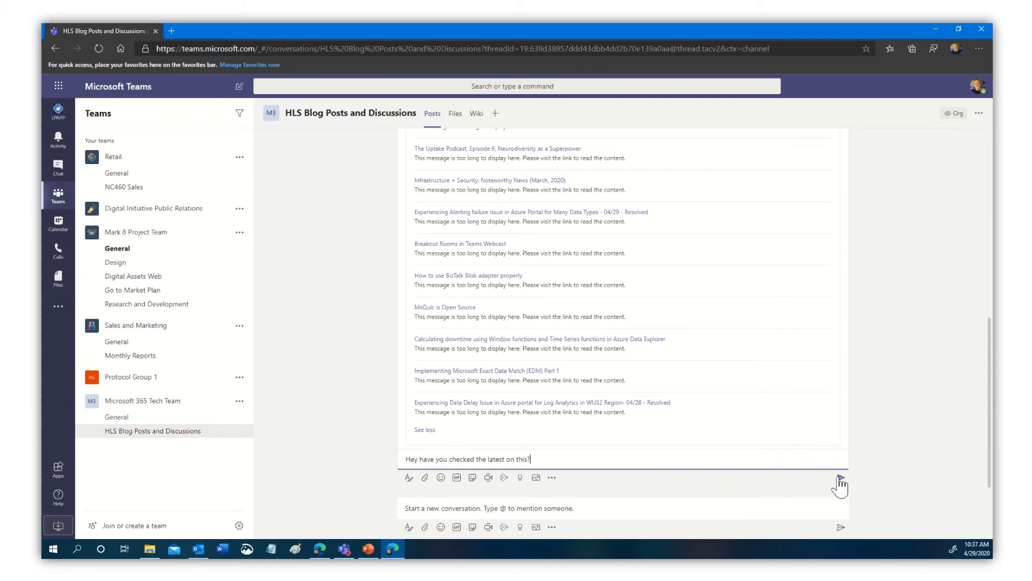
{"action": "left_click", "coordinate": [841, 477]}
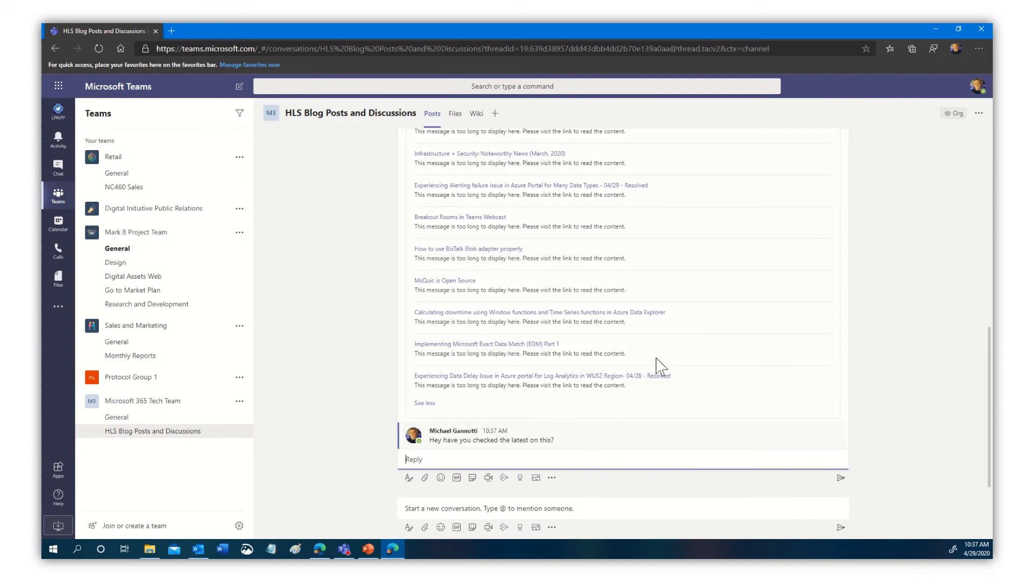
{"action": "mouse_move", "coordinate": [740, 429]}
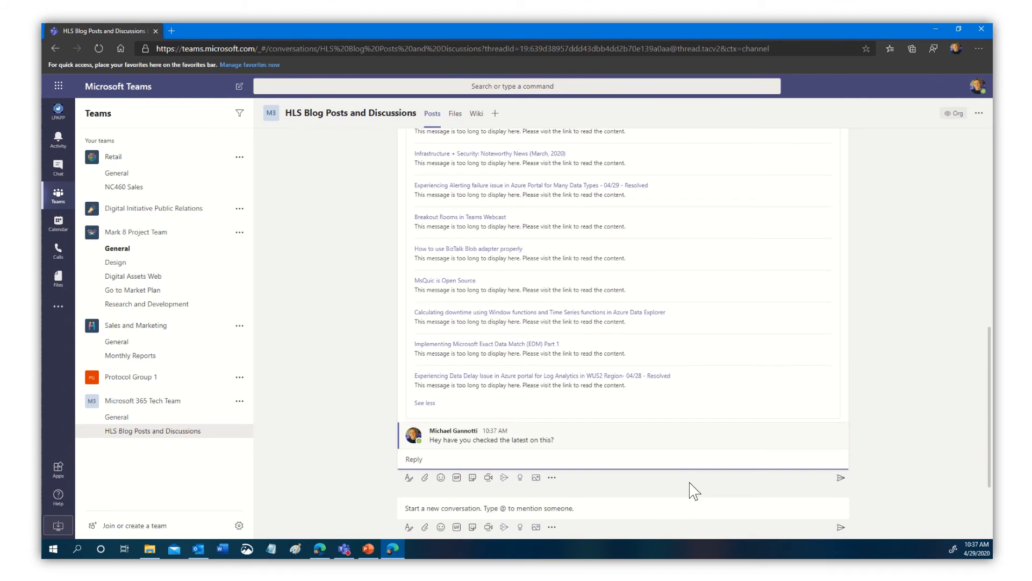
{"action": "mouse_move", "coordinate": [732, 448]}
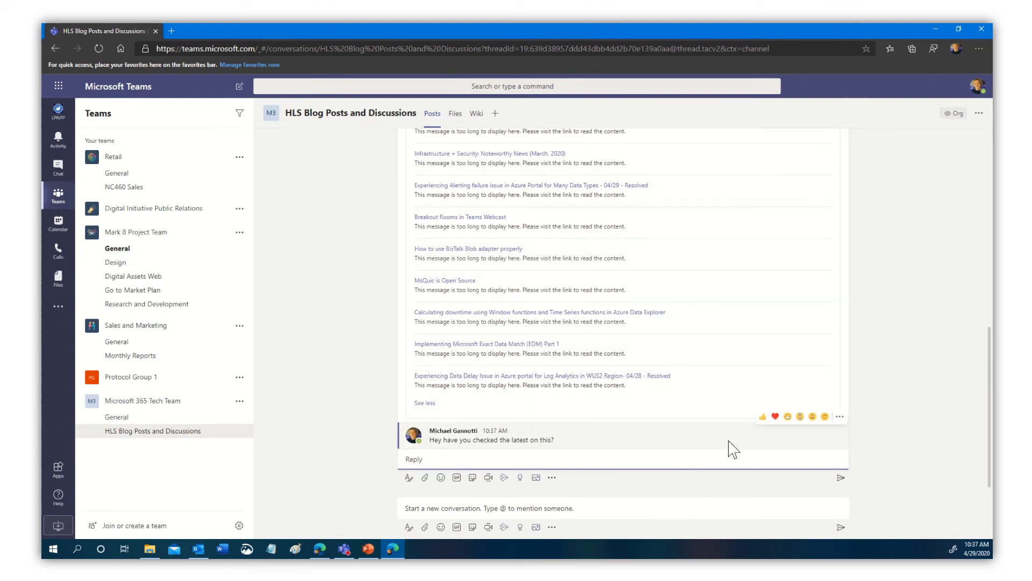
{"action": "mouse_move", "coordinate": [320, 230]}
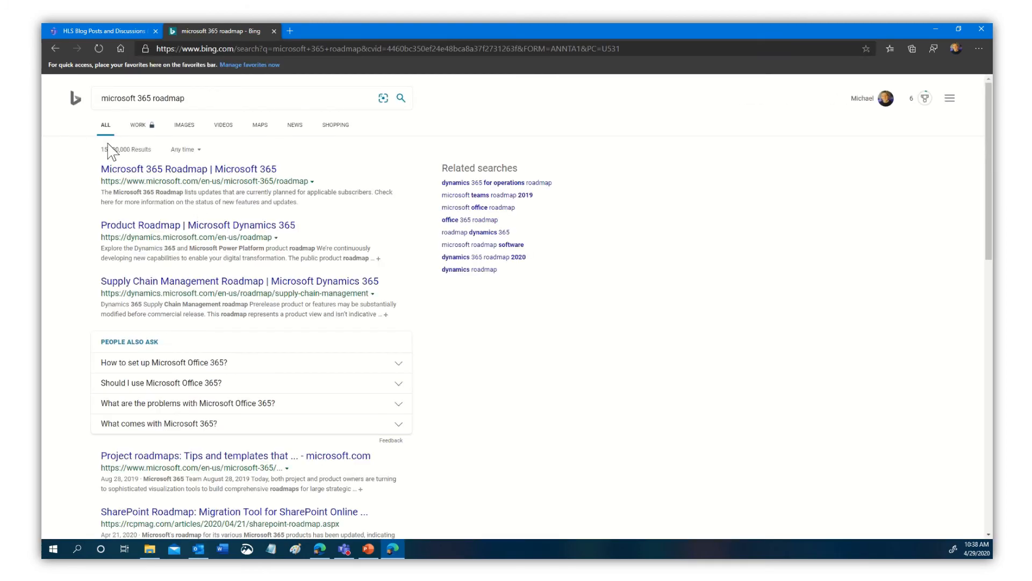
Step: Follow the 'Microsoft 365 Roadmap | Microsoft 365' result to the roadmap page
{"action": "left_click", "coordinate": [188, 169]}
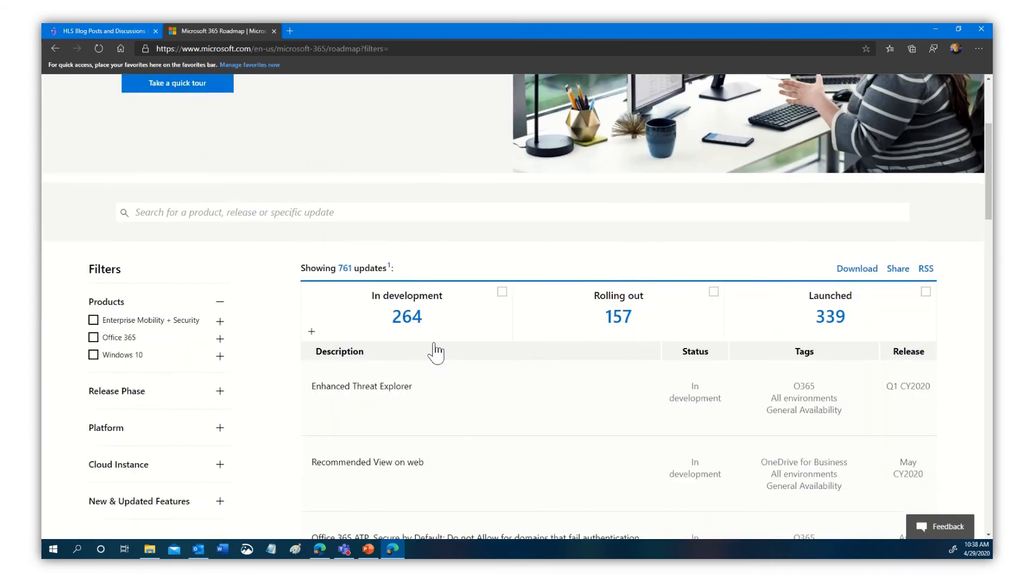
Step: Filter the roadmap to Microsoft Teams updates (114) via the expanded Office 365 product list
{"action": "scroll", "scroll_direction": "down", "scroll_amount": 3}
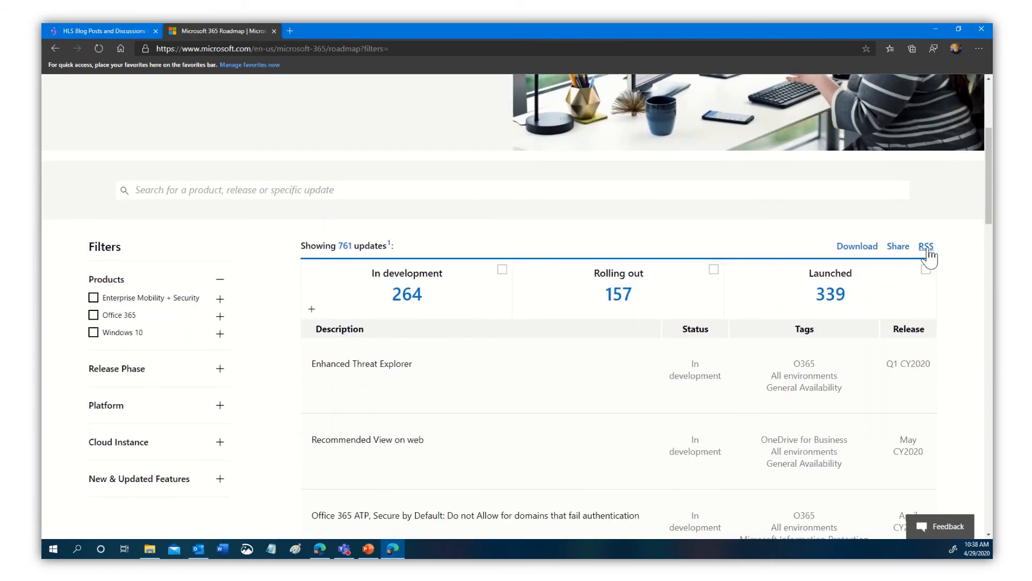
{"action": "mouse_move", "coordinate": [133, 373]}
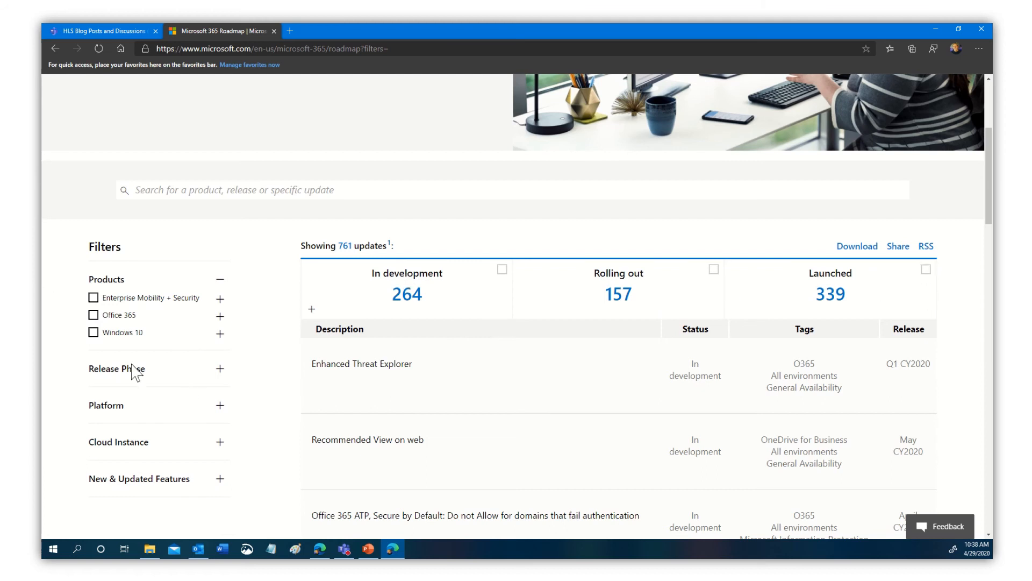
{"action": "mouse_move", "coordinate": [210, 297]}
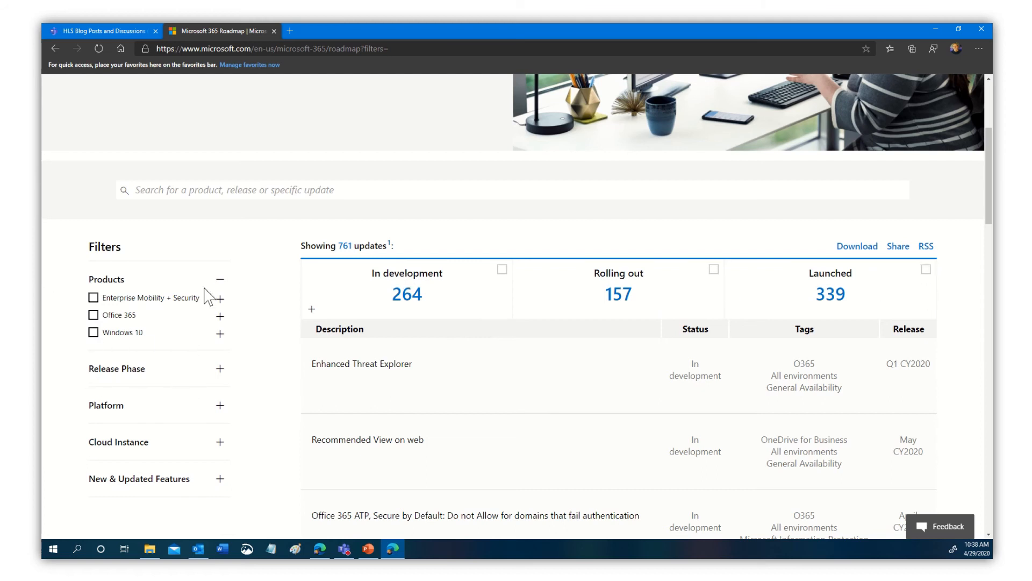
{"action": "mouse_move", "coordinate": [154, 367]}
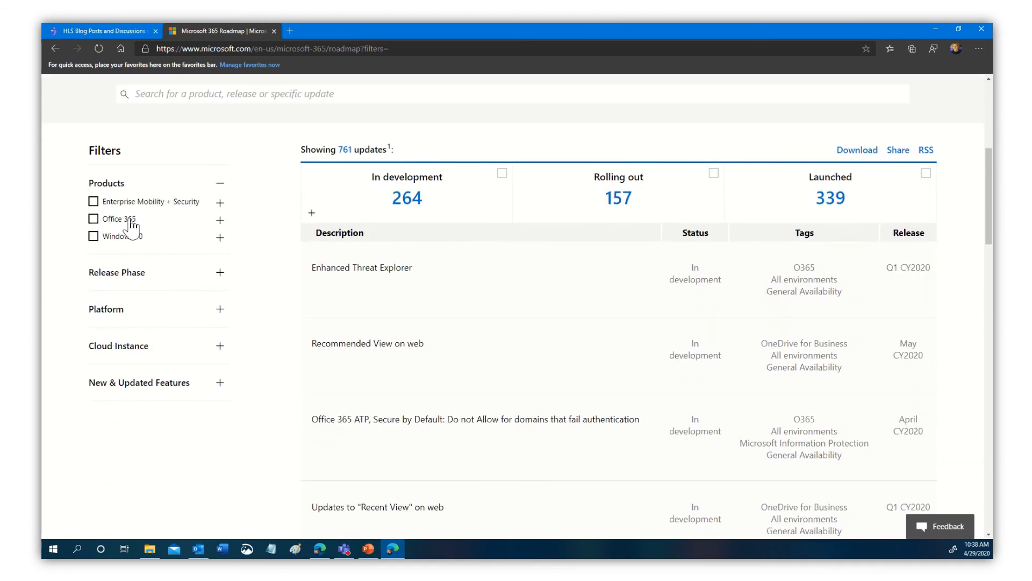
{"action": "left_click", "coordinate": [93, 219]}
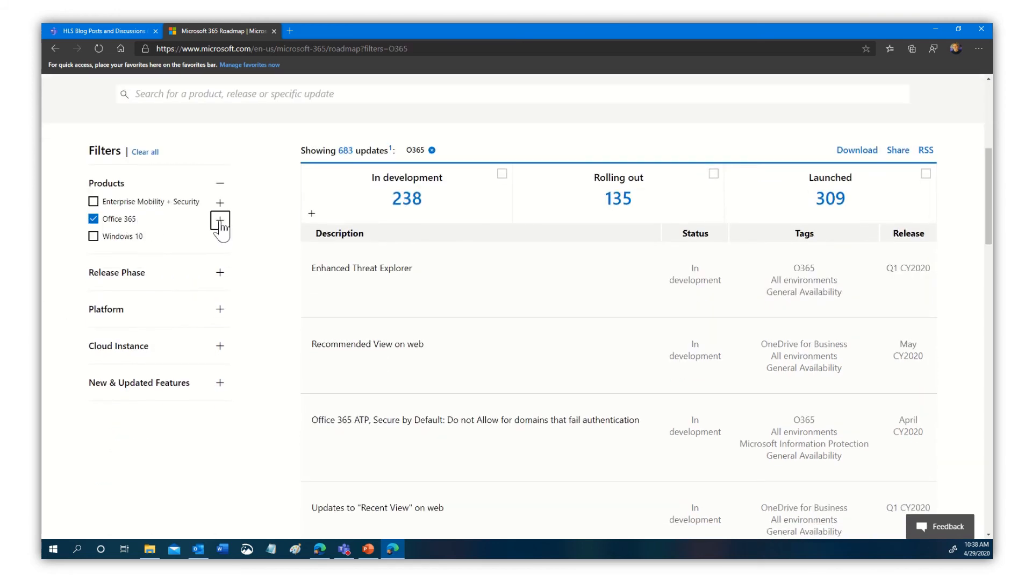
{"action": "left_click", "coordinate": [219, 219]}
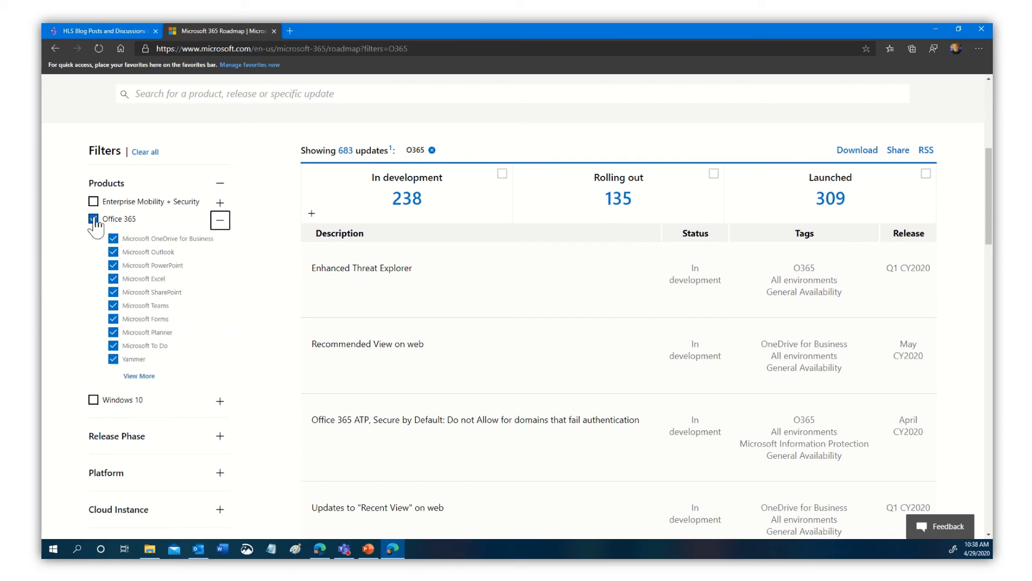
{"action": "left_click", "coordinate": [93, 218]}
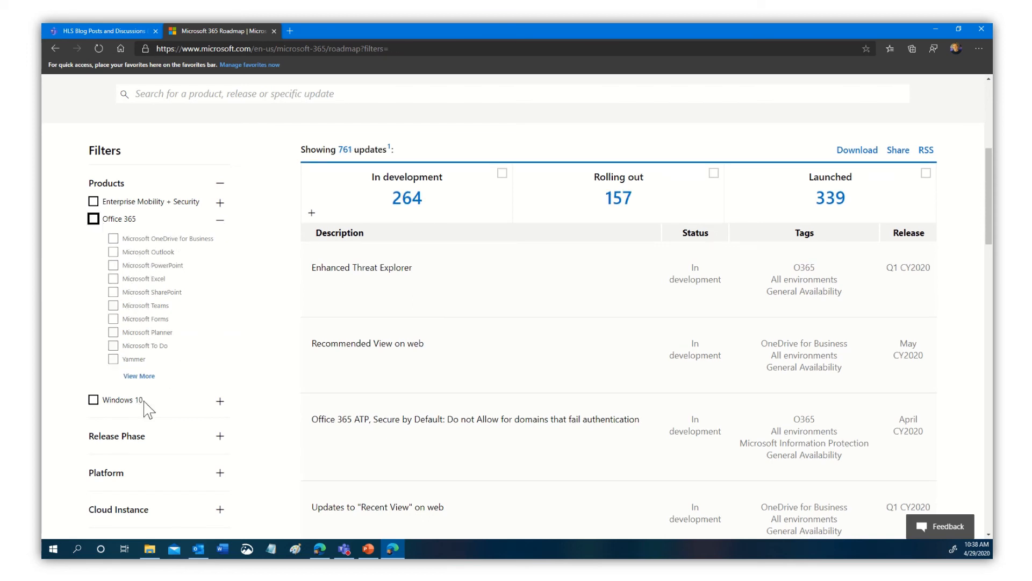
{"action": "left_click", "coordinate": [139, 376]}
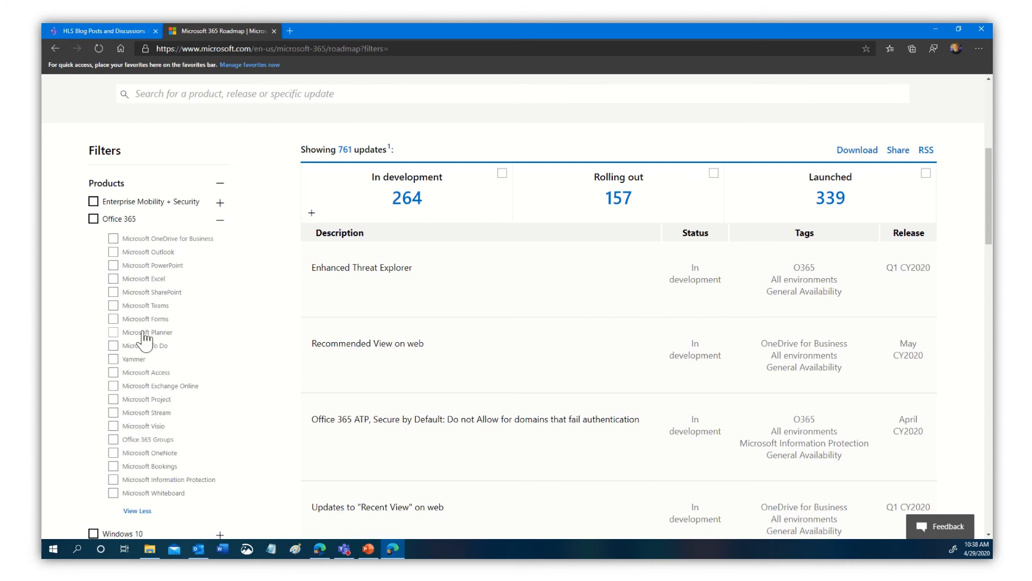
{"action": "left_click", "coordinate": [113, 304]}
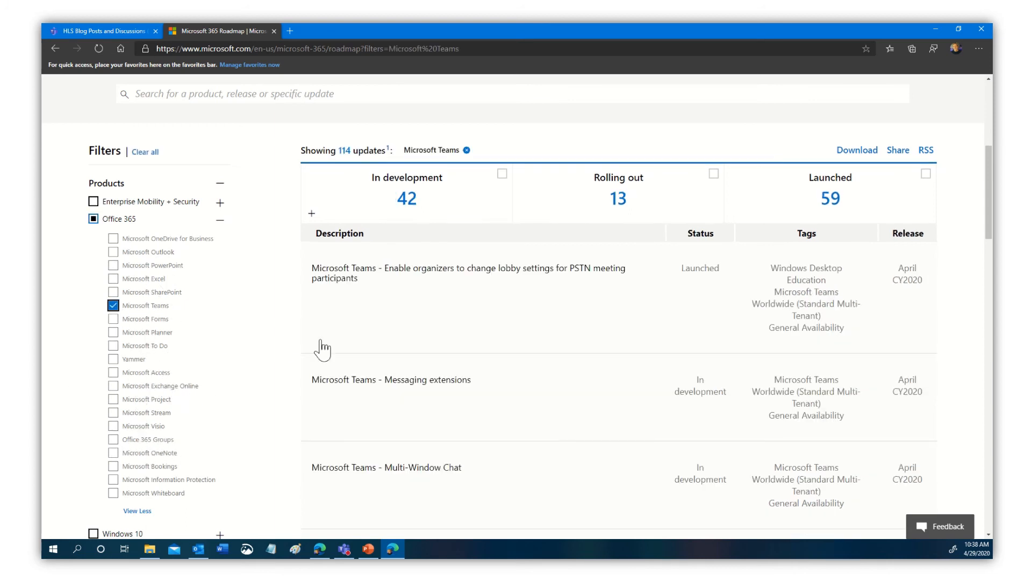
Step: View the Teams updates' RSS feed, then return to the HLS Blog Posts and Discussions channel
{"action": "left_click", "coordinate": [926, 150]}
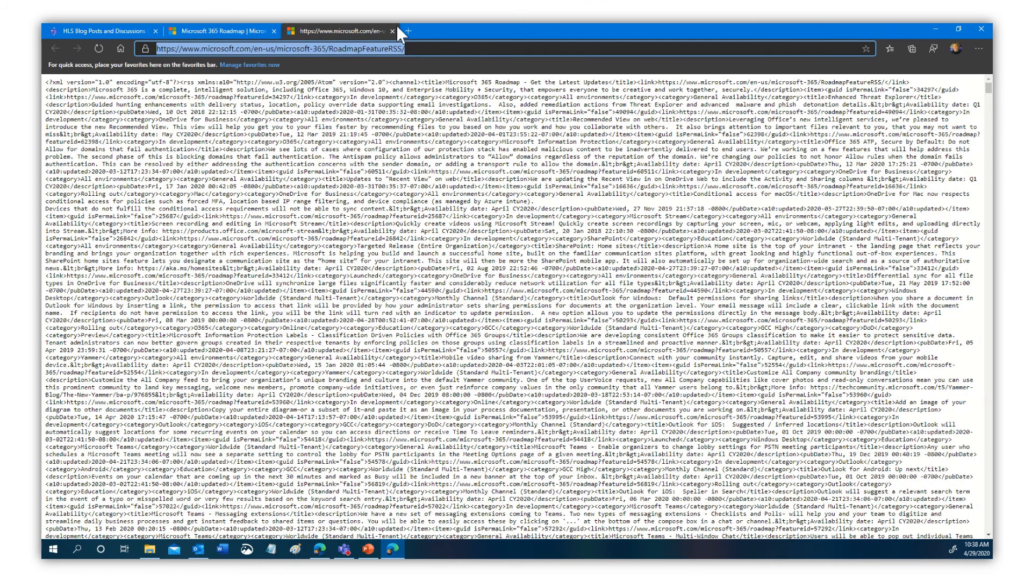
{"action": "left_click", "coordinate": [398, 32]}
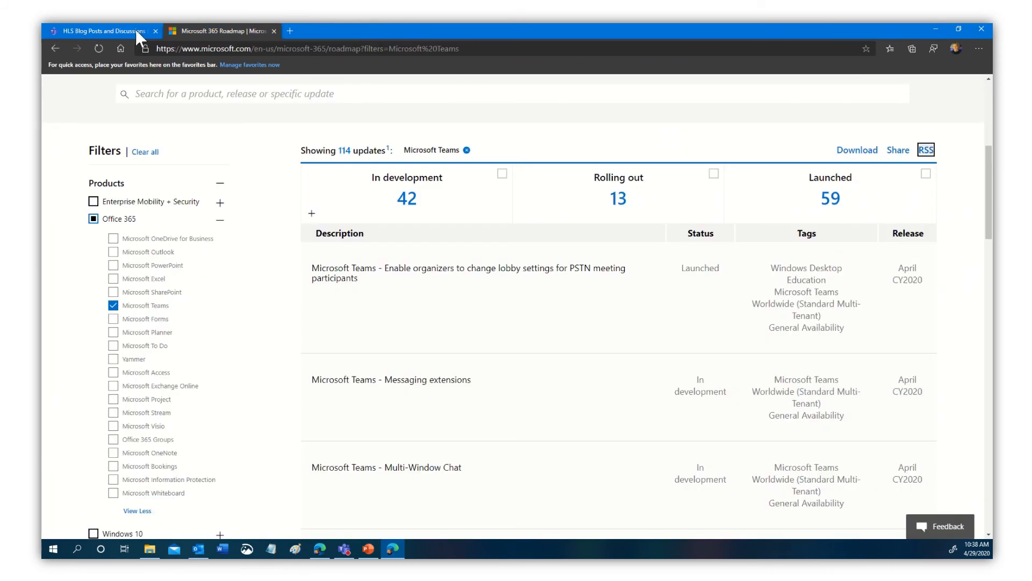
{"action": "left_click", "coordinate": [99, 30]}
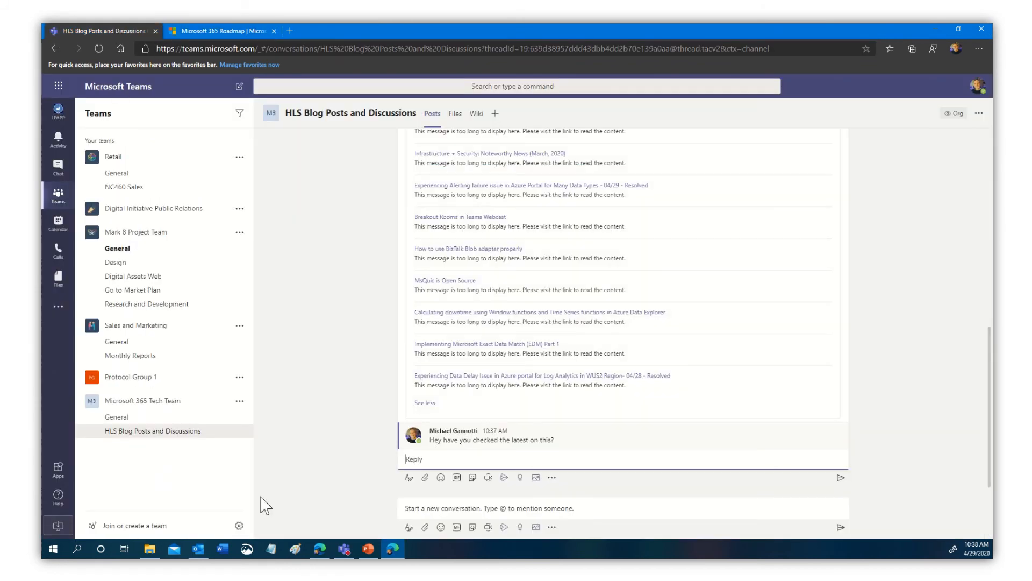
{"action": "mouse_move", "coordinate": [325, 461]}
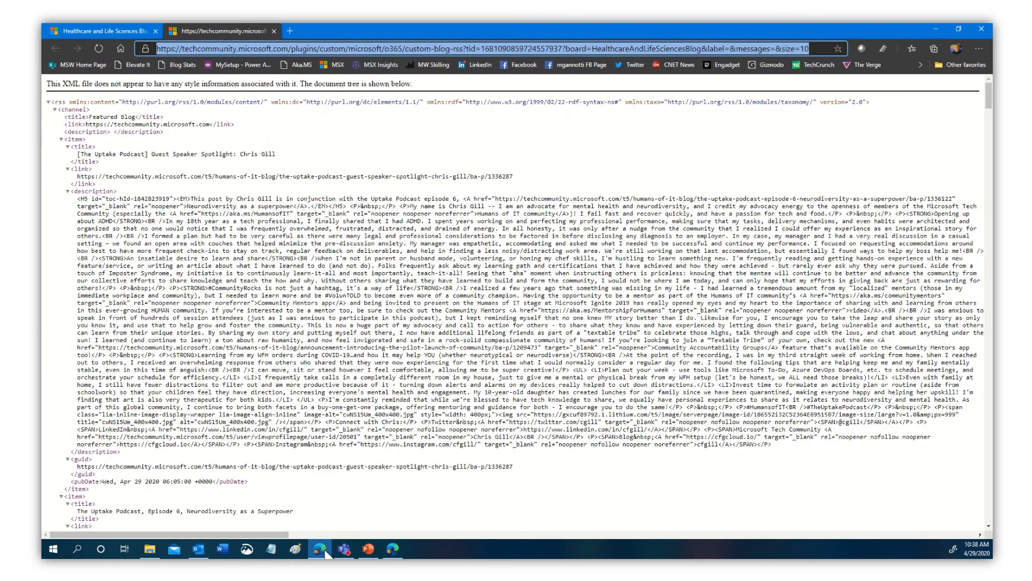
Step: Return to the Healthcare and Life Sciences Blog page and review its RSS and Following buttons
{"action": "left_click", "coordinate": [103, 30]}
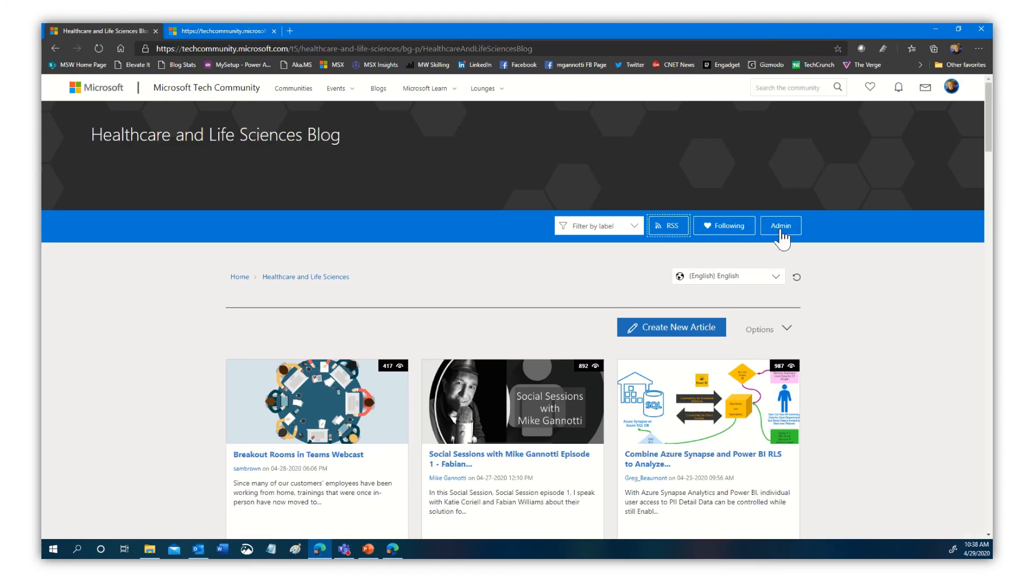
{"action": "mouse_move", "coordinate": [952, 104]}
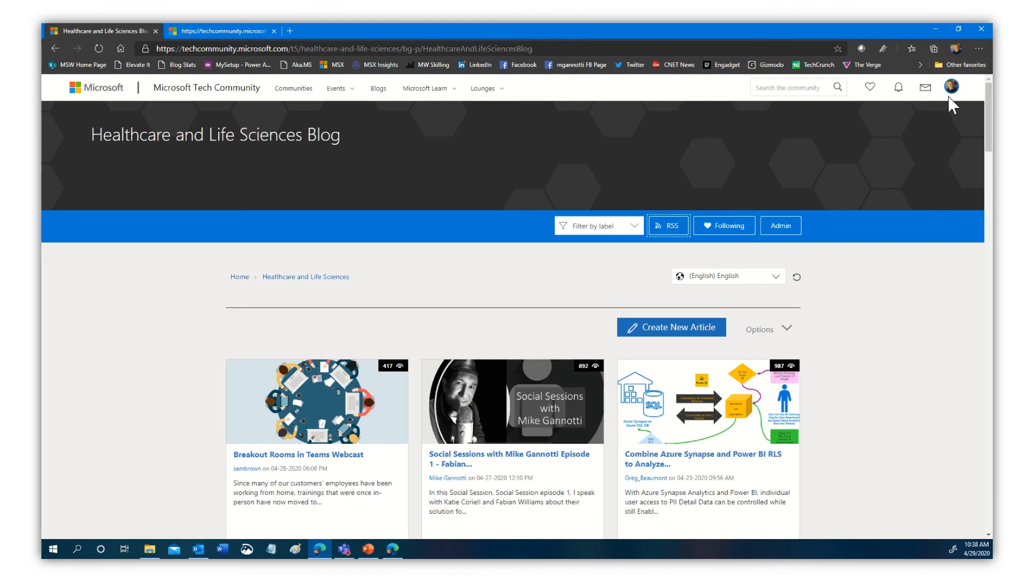
{"action": "left_click", "coordinate": [724, 224]}
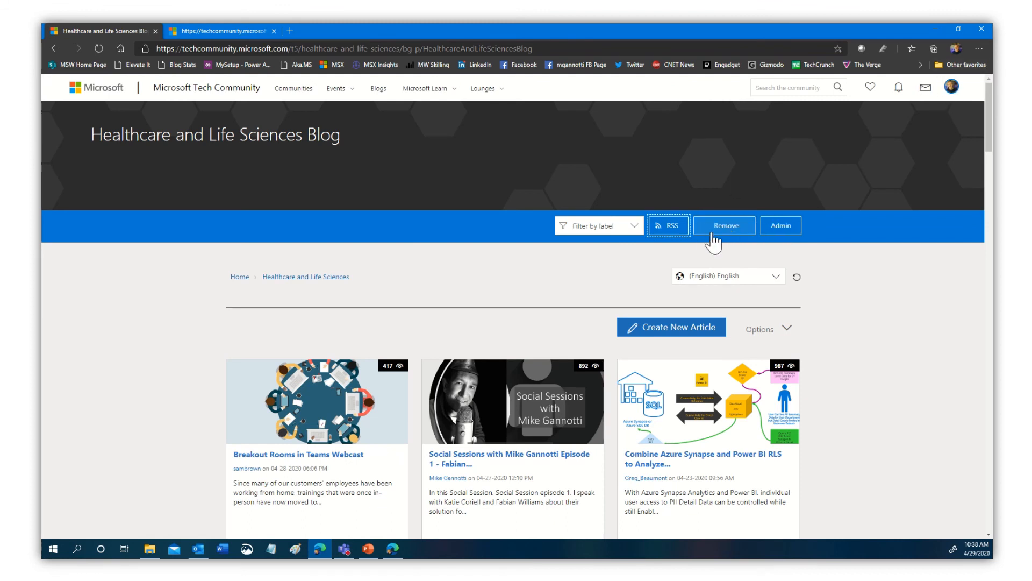
{"action": "left_click", "coordinate": [723, 225]}
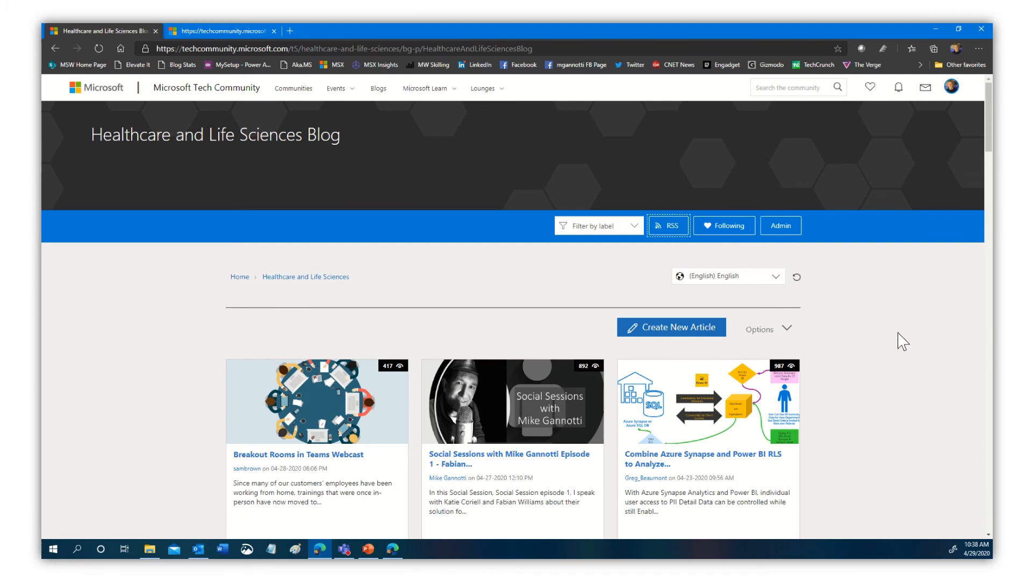
{"action": "mouse_move", "coordinate": [425, 366]}
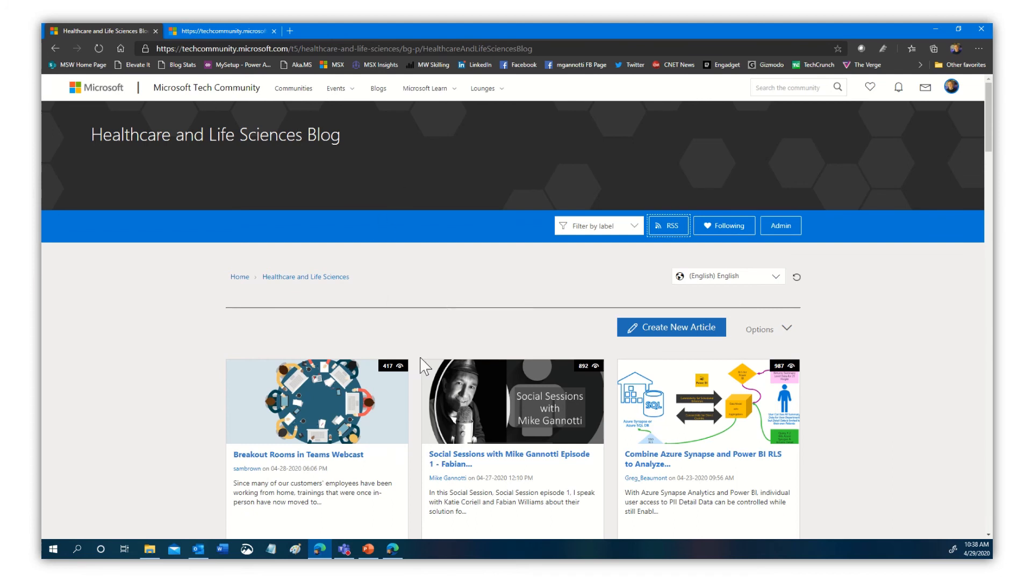
{"action": "mouse_move", "coordinate": [289, 310]}
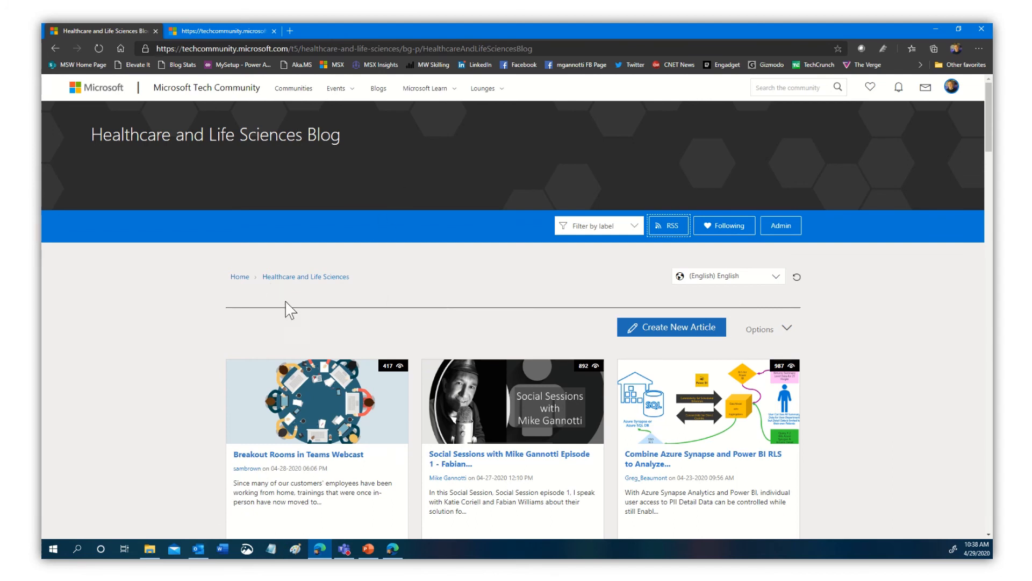
{"action": "mouse_move", "coordinate": [713, 159]}
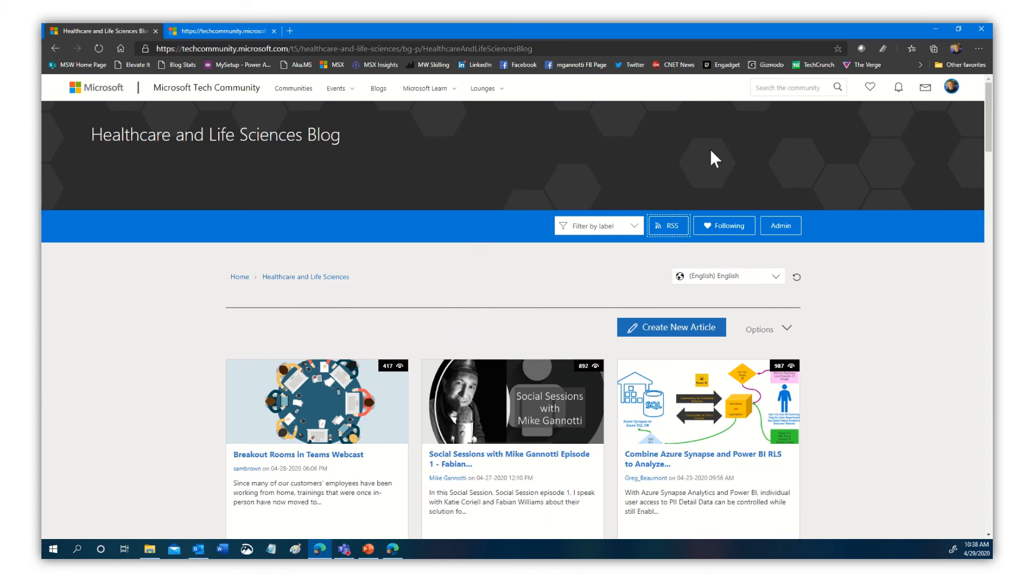
{"action": "mouse_move", "coordinate": [817, 345]}
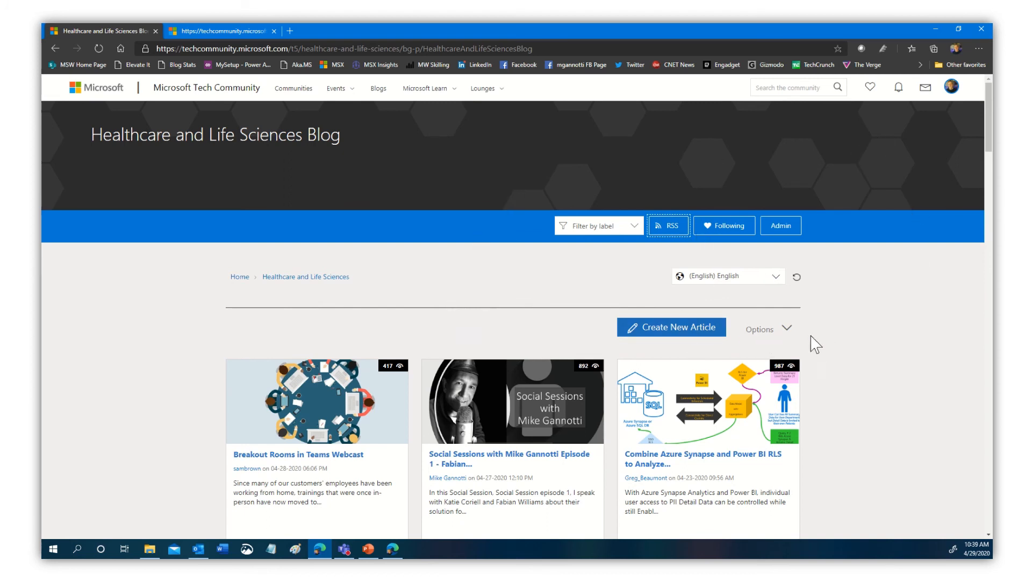
{"action": "mouse_move", "coordinate": [699, 210]}
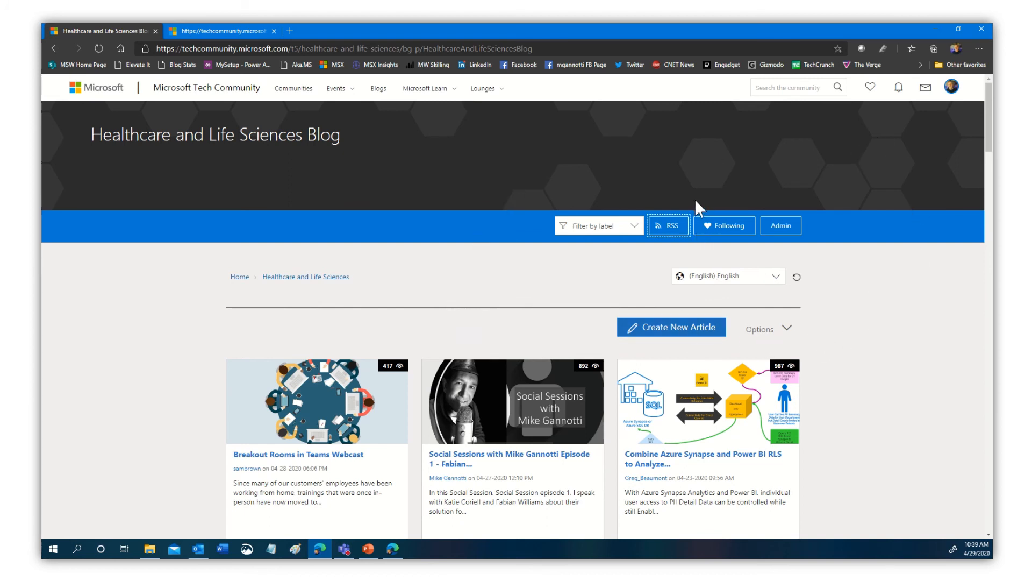
{"action": "mouse_move", "coordinate": [290, 272]}
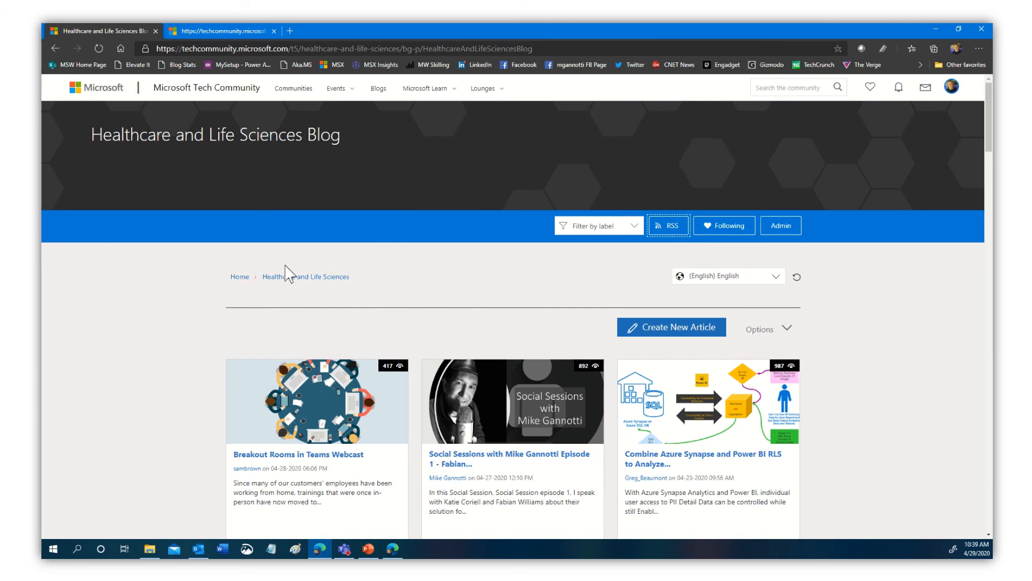
{"action": "mouse_move", "coordinate": [289, 273]}
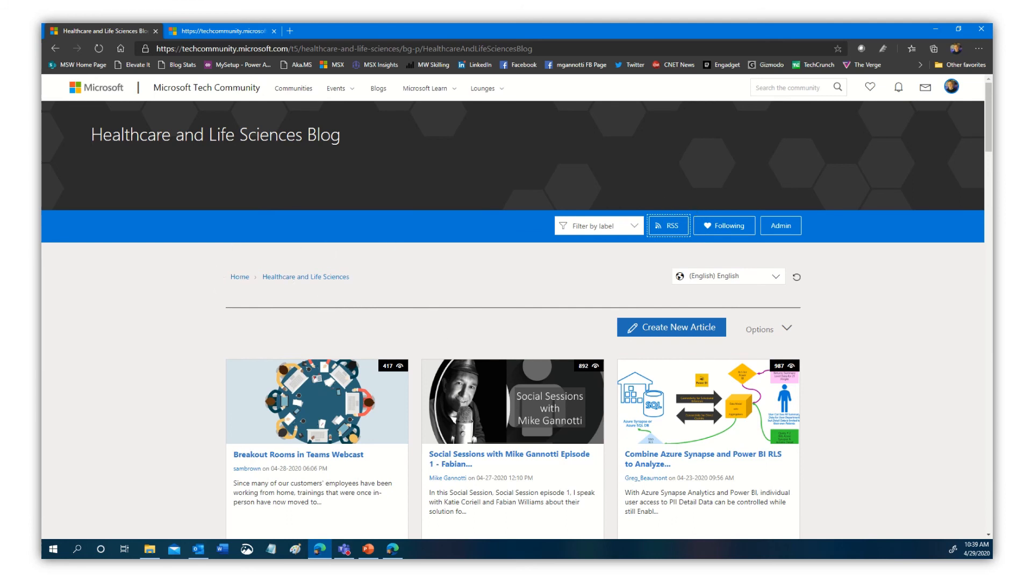